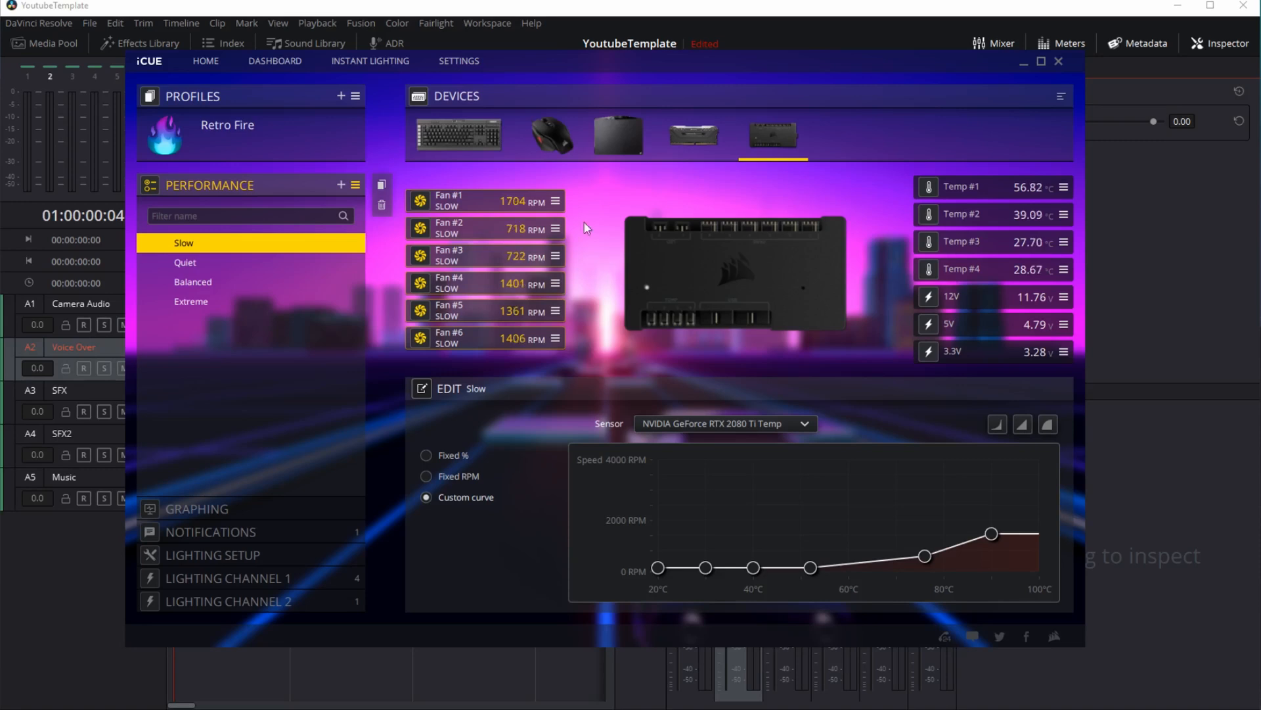
{"action": "mouse_move", "coordinate": [732, 573]}
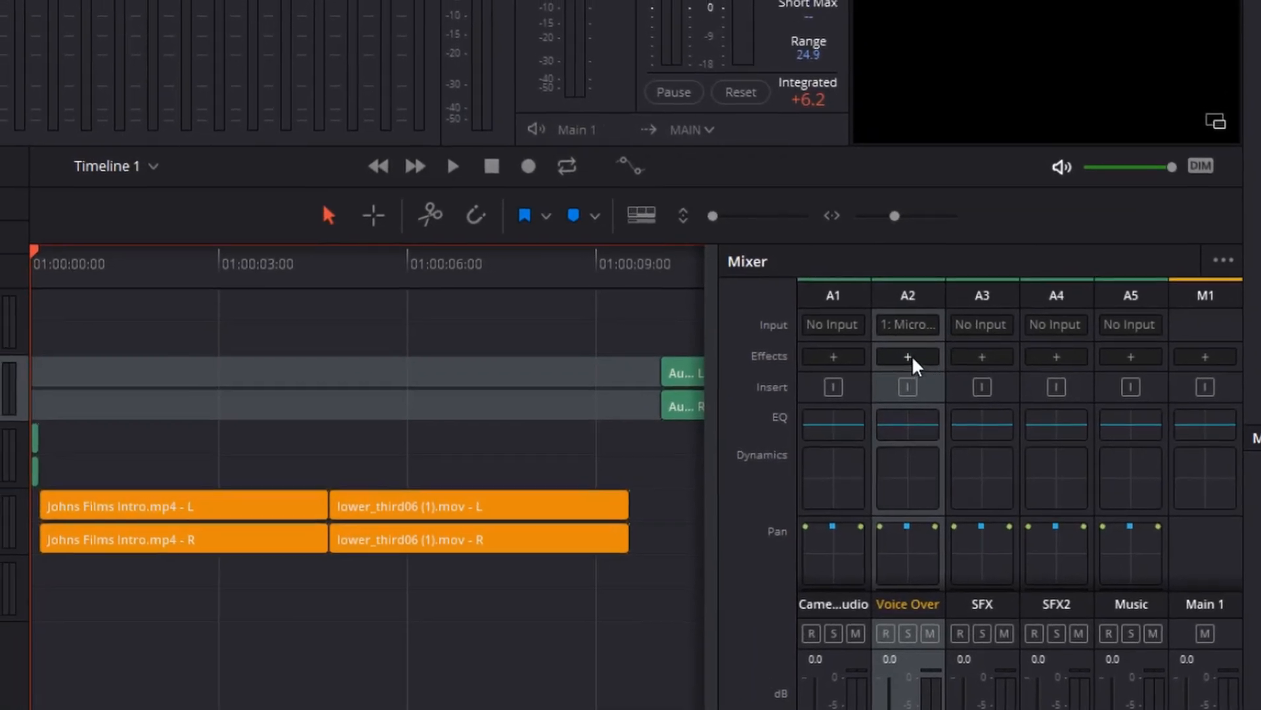
- Check in A2 Patch Input/Output that Microphone feeds Voice Over-L and -R, then close it
{"action": "left_click", "coordinate": [908, 324]}
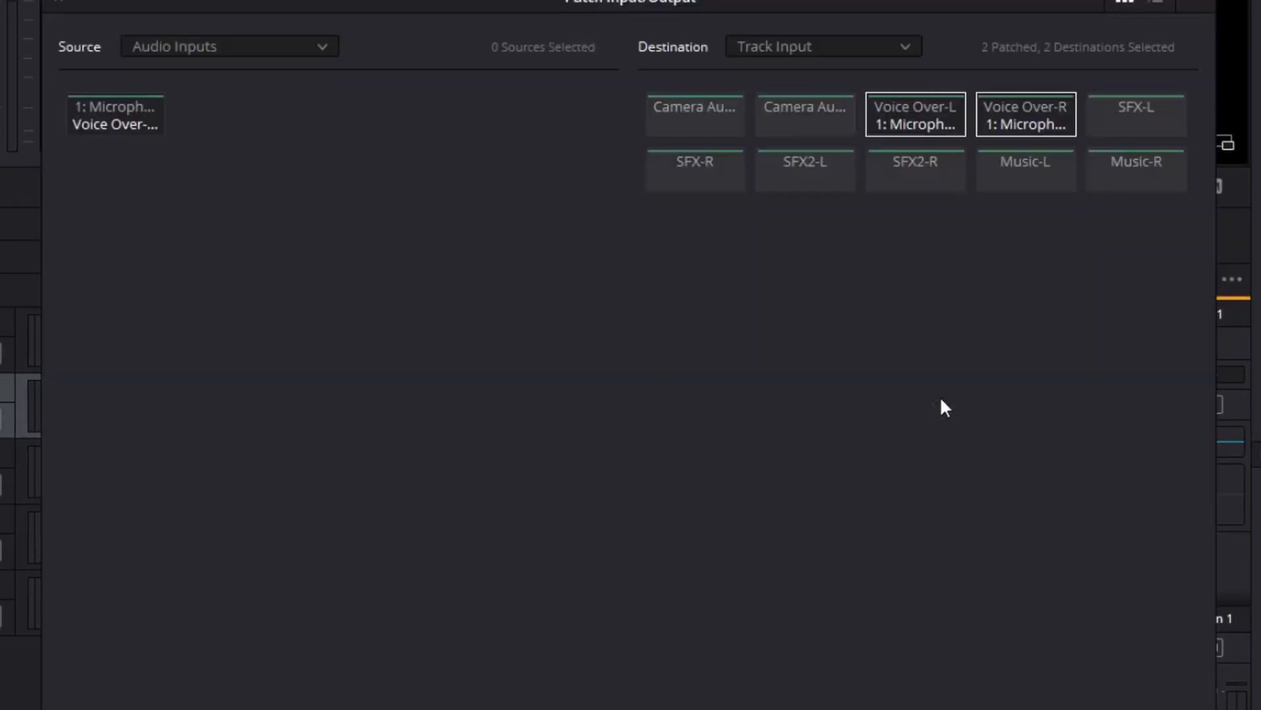
{"action": "mouse_move", "coordinate": [140, 153]}
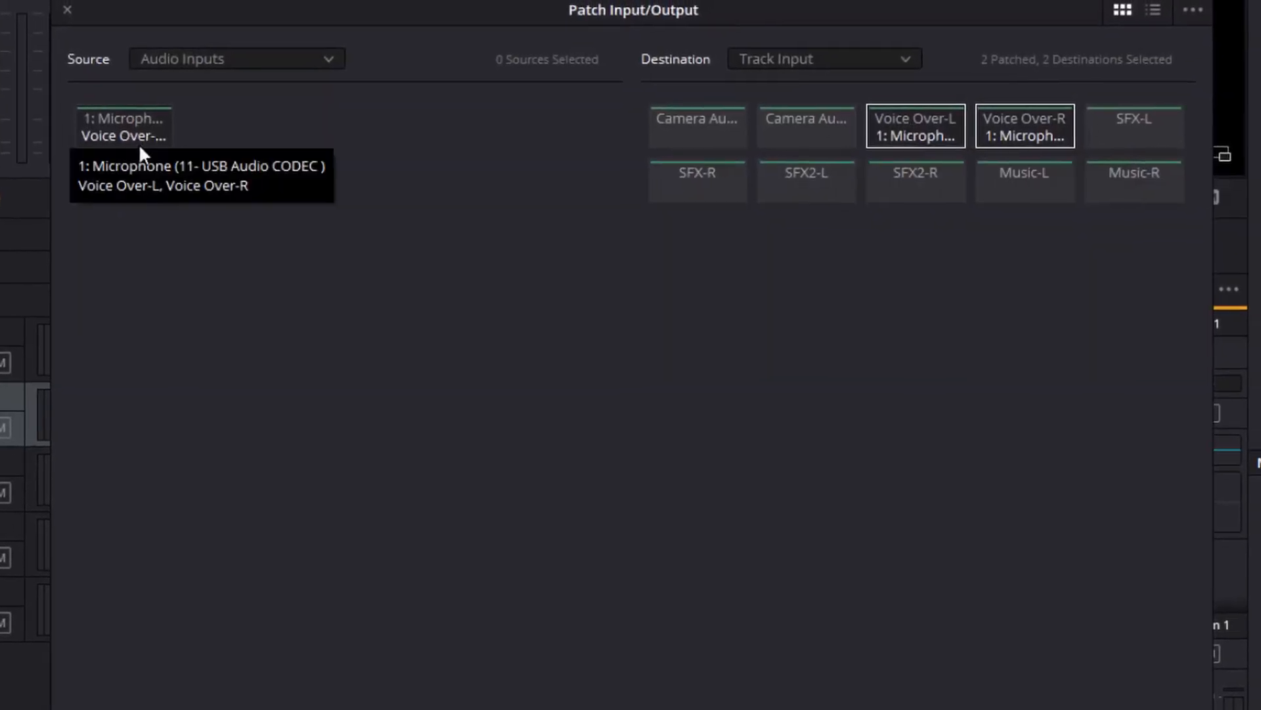
{"action": "left_click", "coordinate": [123, 126]}
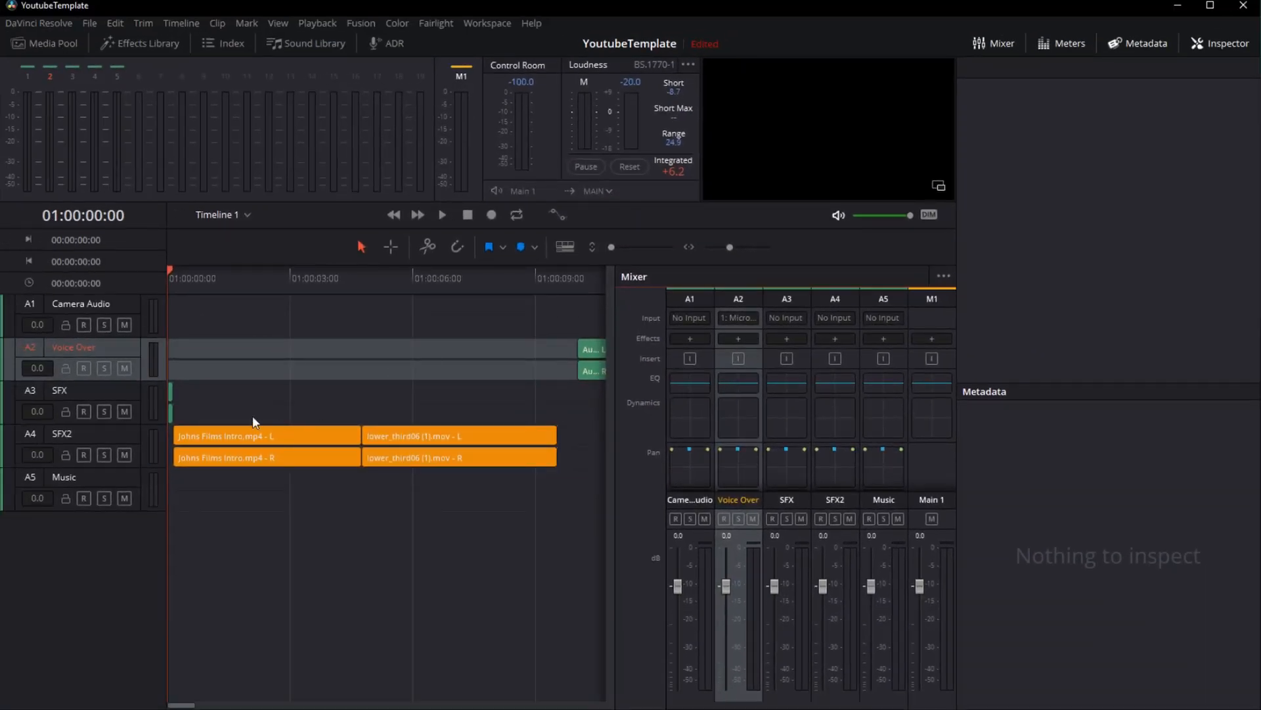
{"action": "mouse_move", "coordinate": [300, 363]}
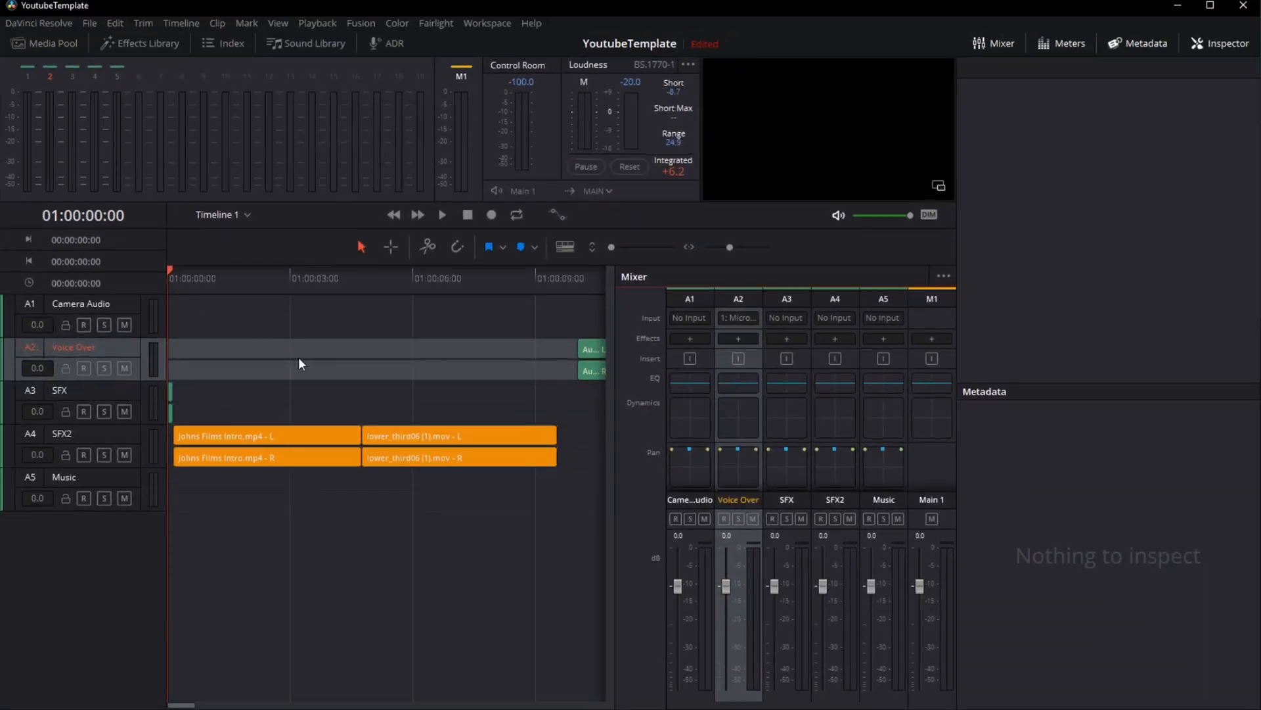
{"action": "mouse_move", "coordinate": [271, 357]}
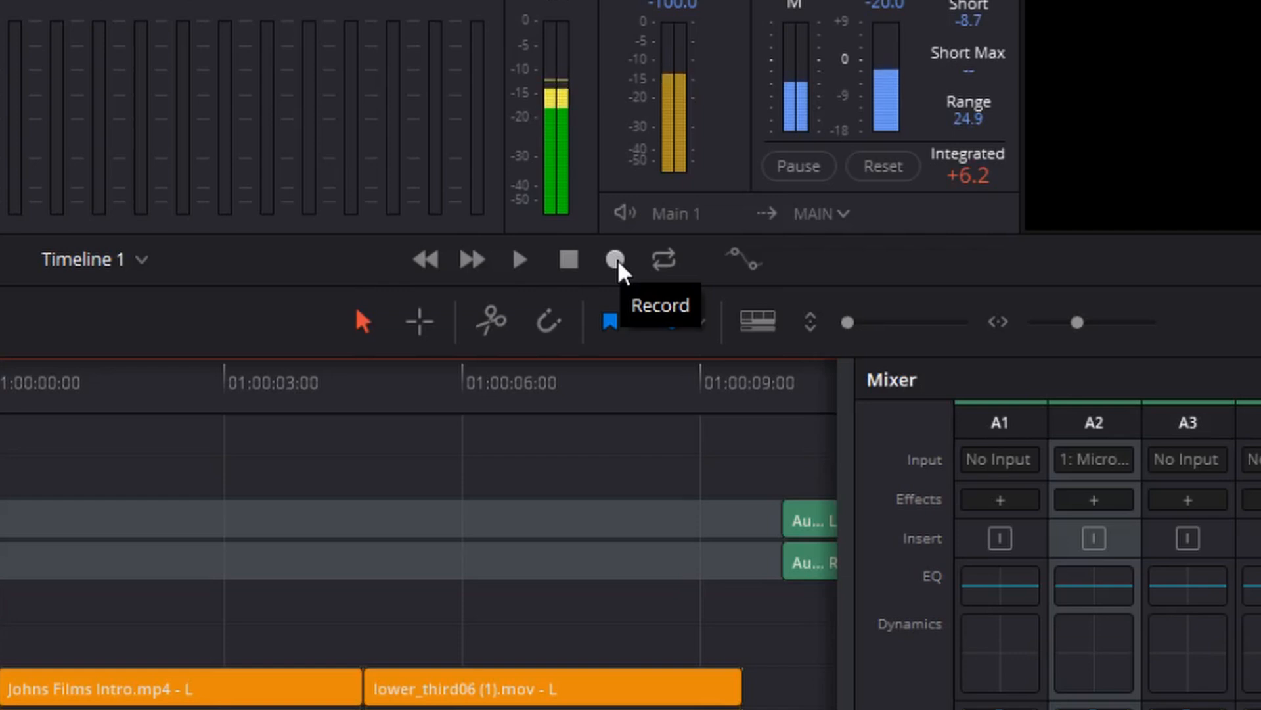
- Record a short voiceover take onto the armed A2 Voice Over track, then stop
{"action": "left_click", "coordinate": [615, 259]}
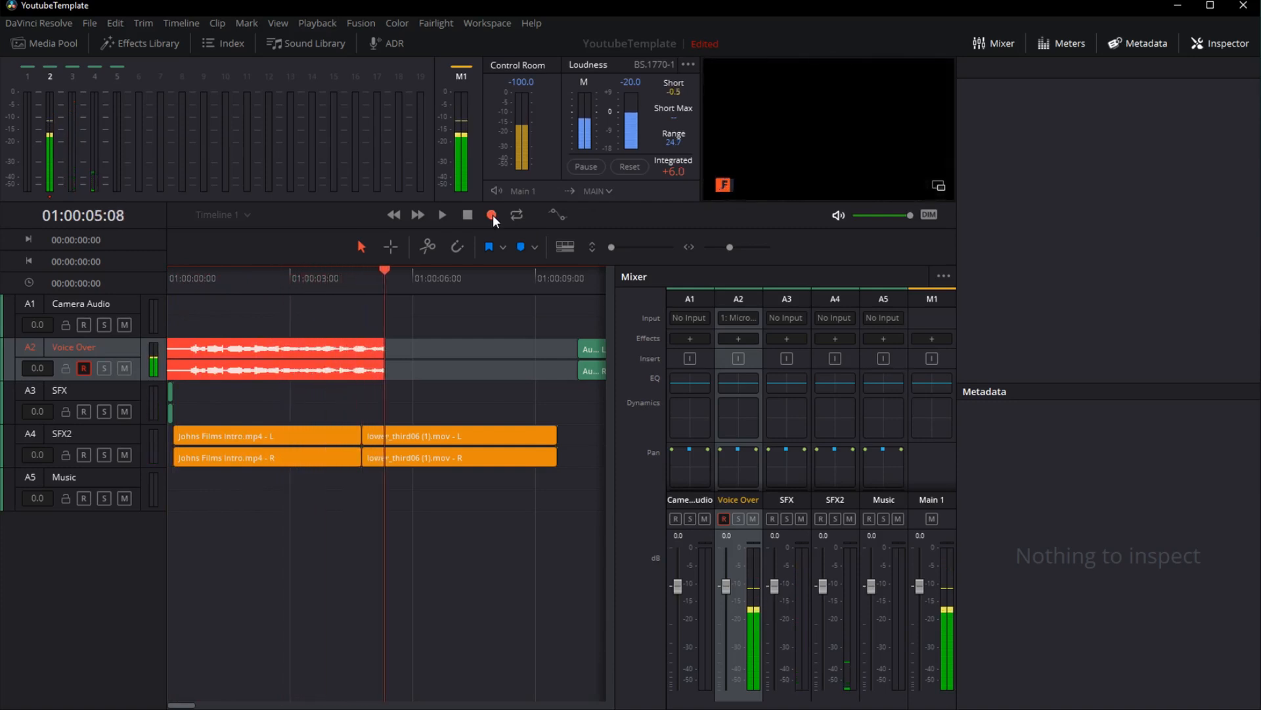
{"action": "left_click", "coordinate": [491, 215]}
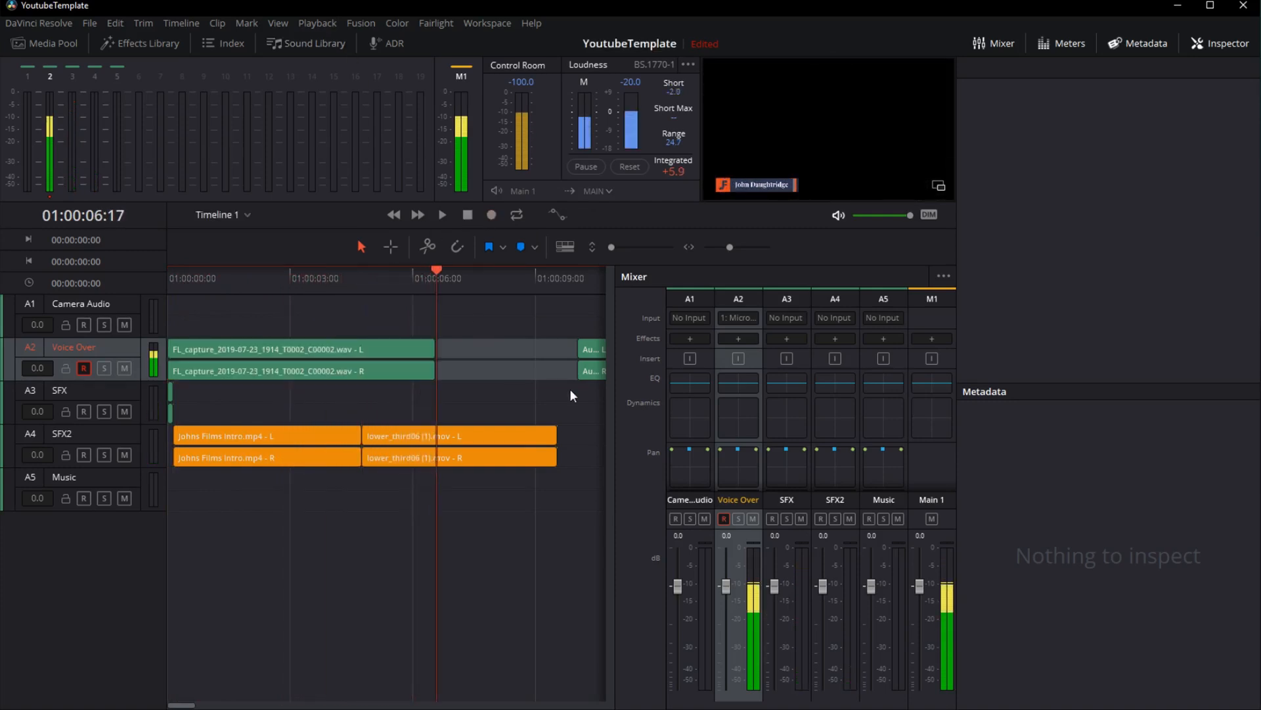
{"action": "mouse_move", "coordinate": [507, 321]}
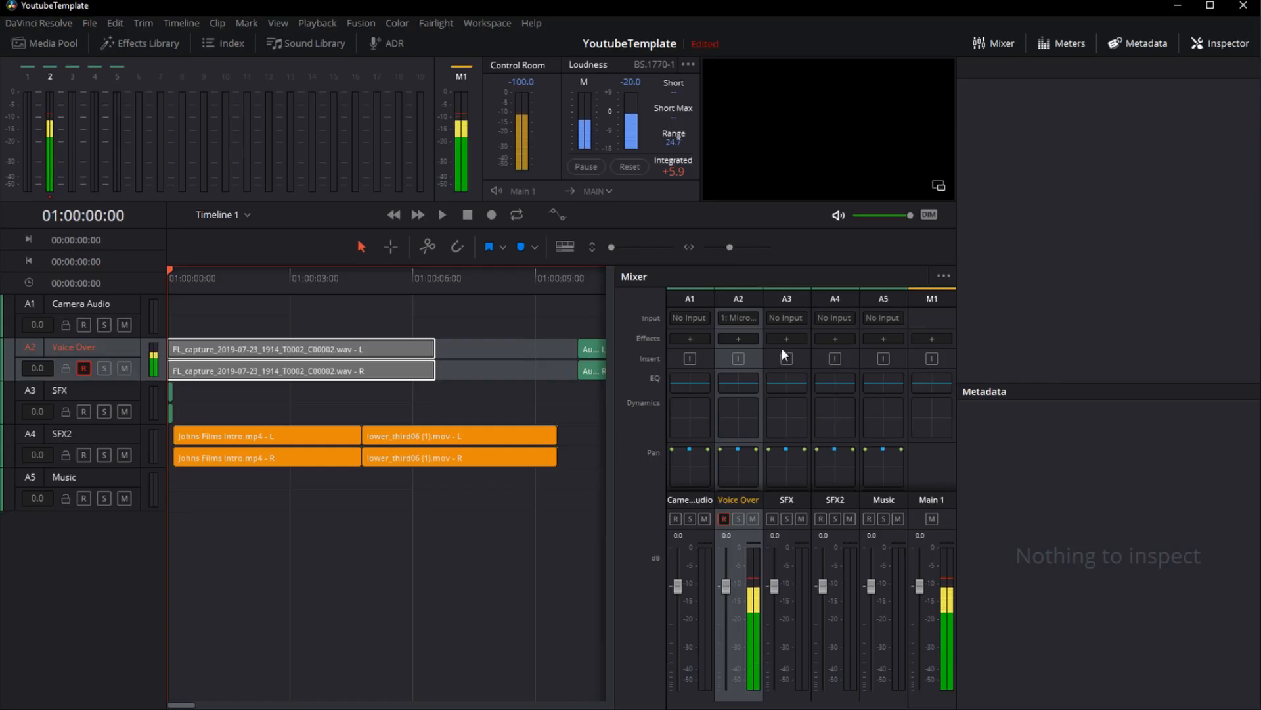
- Add FairlightFX Vocal Channel to A2, enable High Pass and raise Mid Gain to 5.8 dB
{"action": "left_click", "coordinate": [738, 339]}
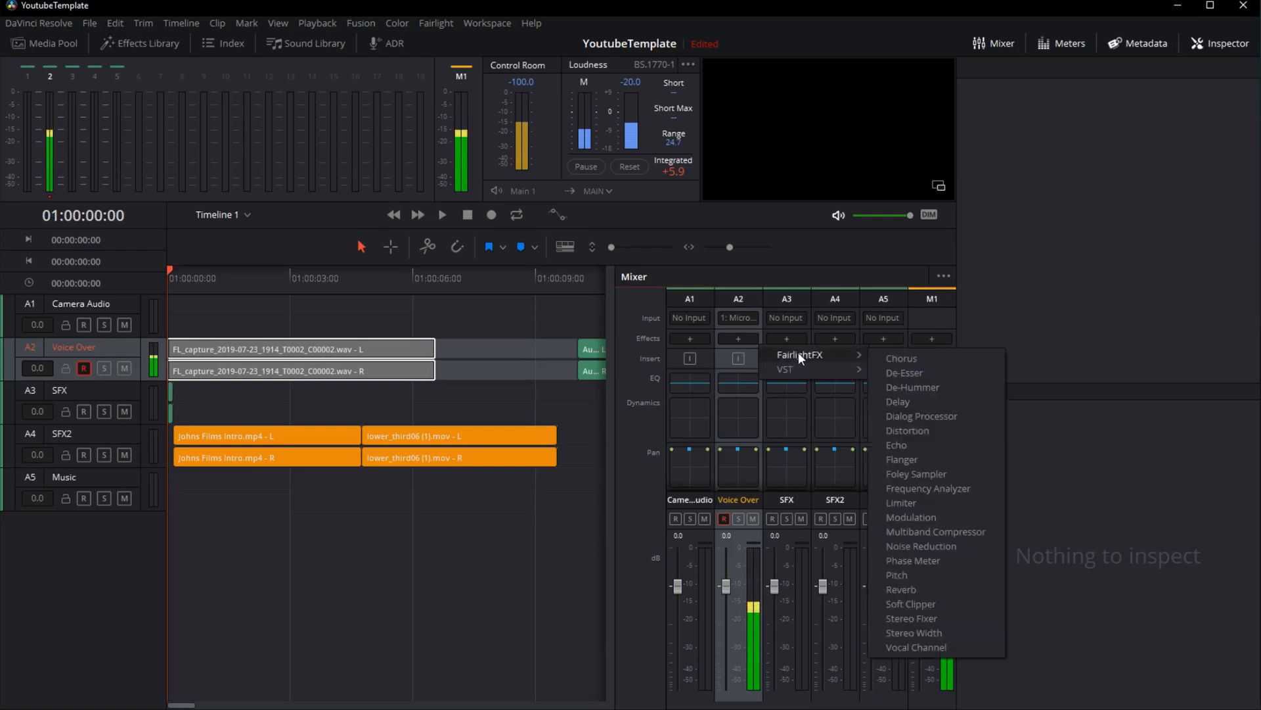
{"action": "mouse_move", "coordinate": [901, 502]}
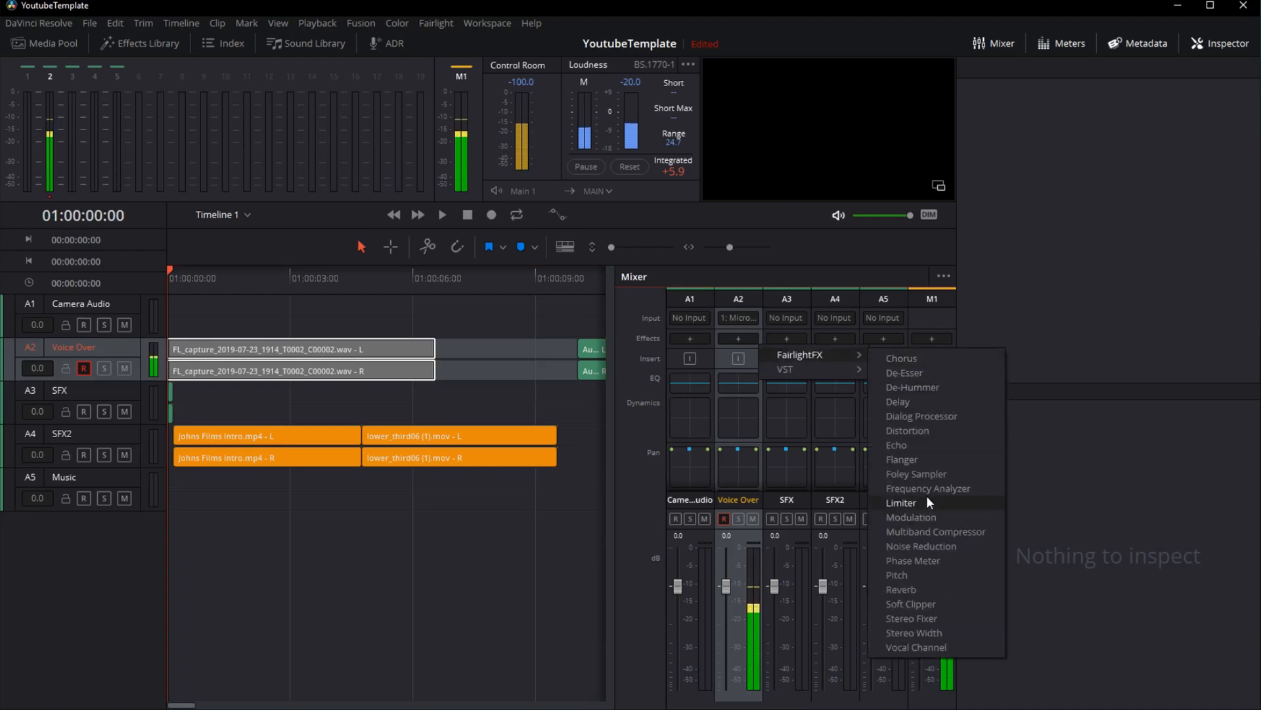
{"action": "mouse_move", "coordinate": [764, 351]}
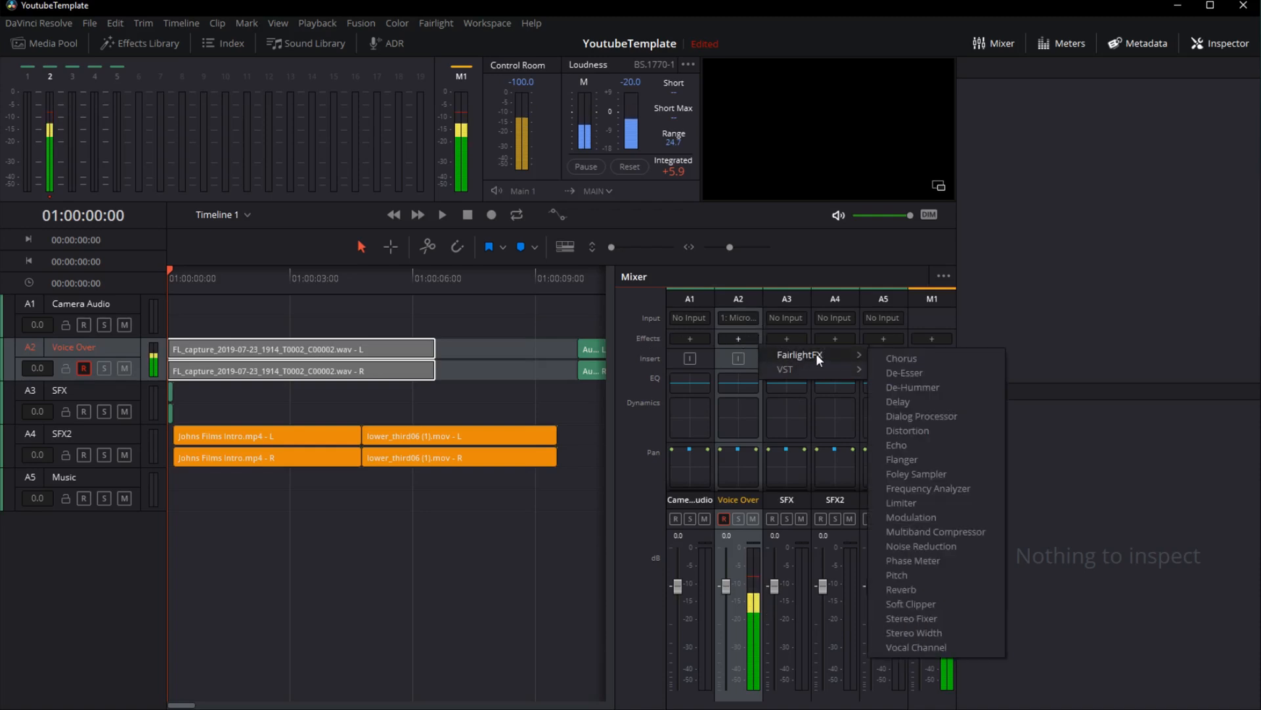
{"action": "mouse_move", "coordinate": [928, 488]}
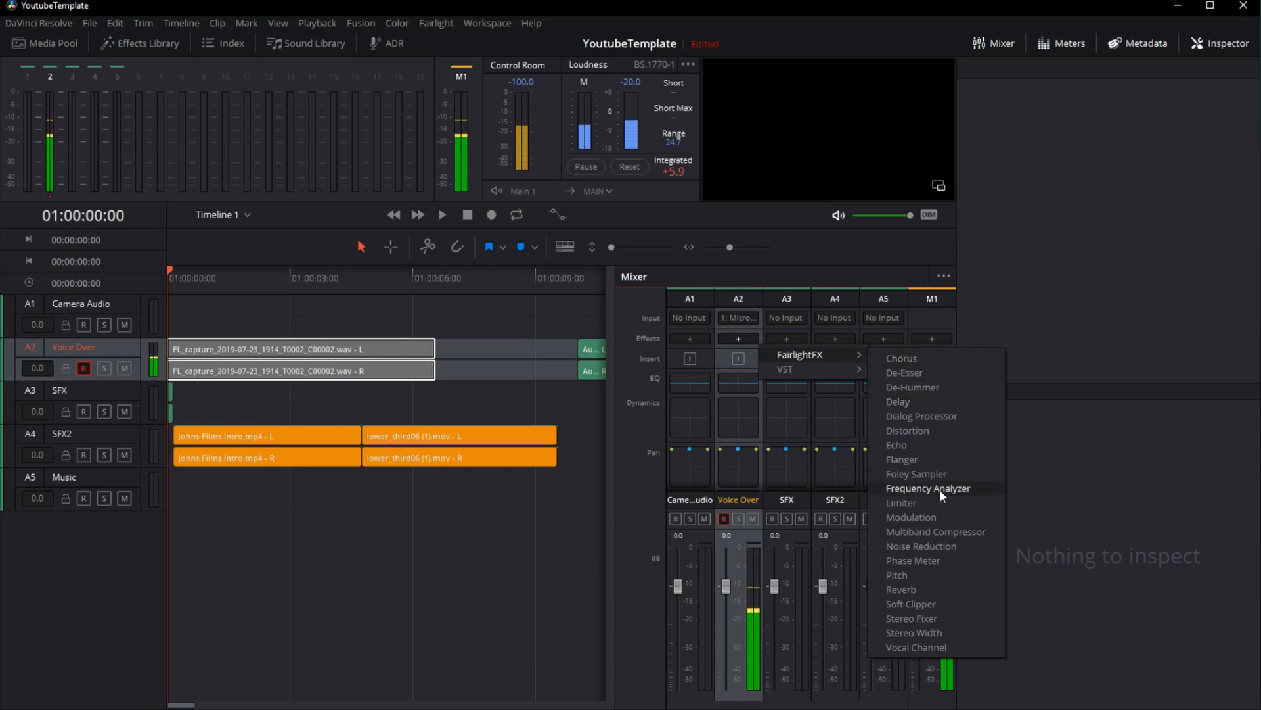
{"action": "left_click", "coordinate": [915, 647]}
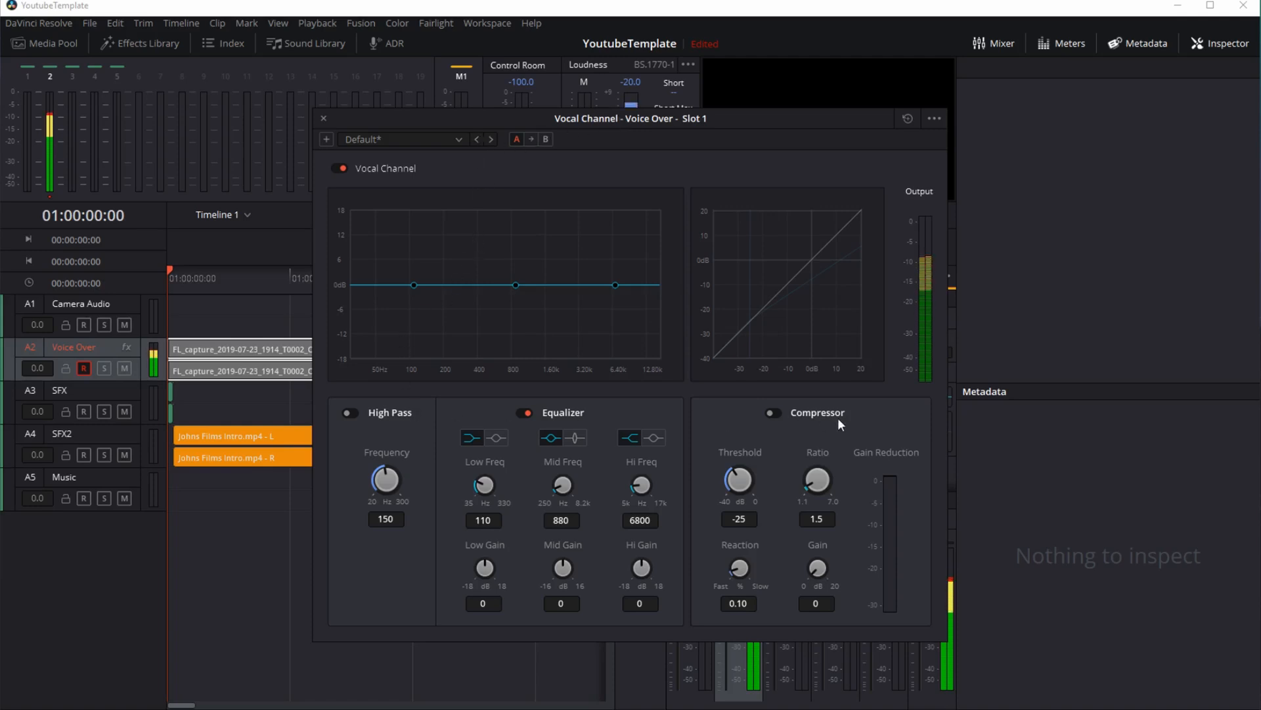
{"action": "mouse_move", "coordinate": [441, 435]}
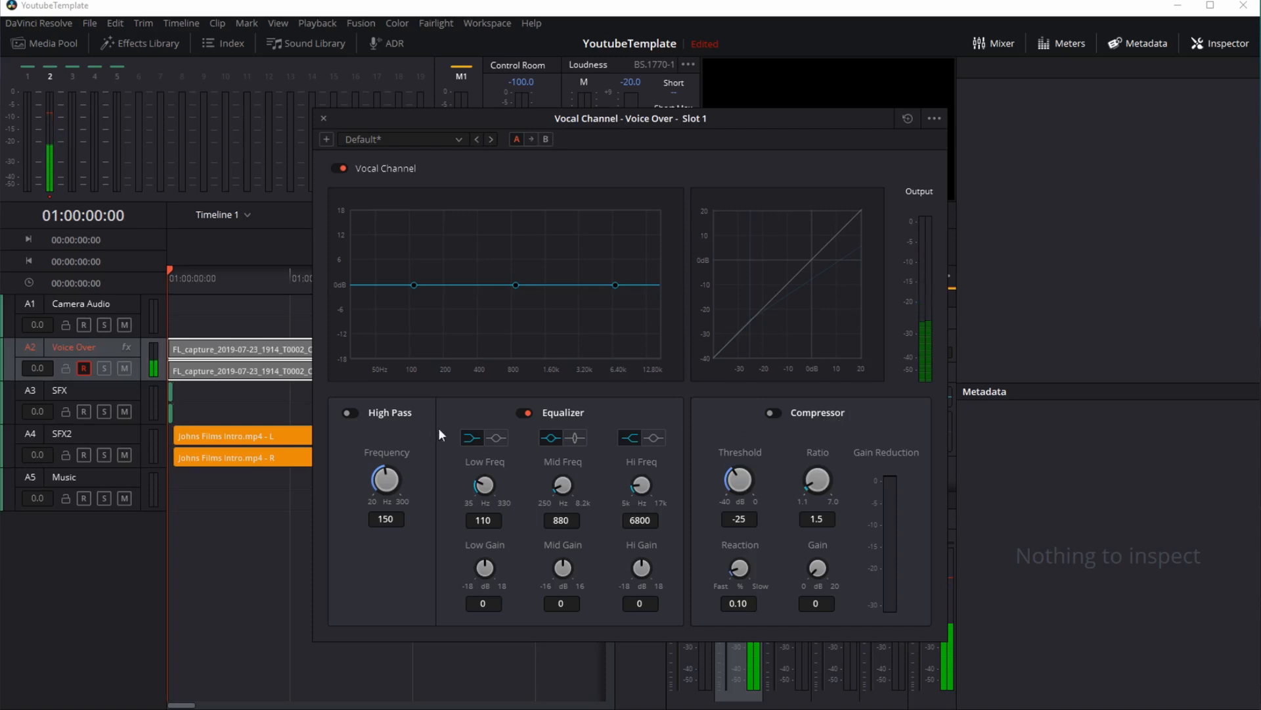
{"action": "left_click", "coordinate": [349, 413]}
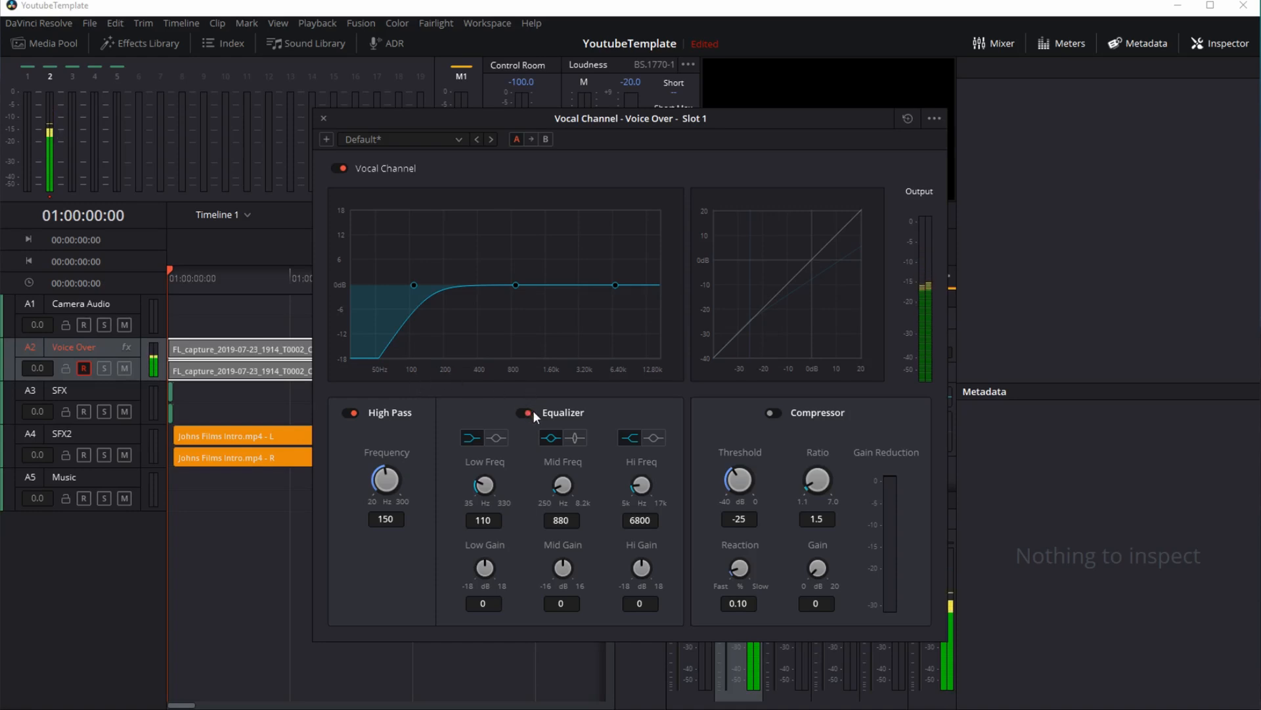
{"action": "left_click", "coordinate": [527, 413]}
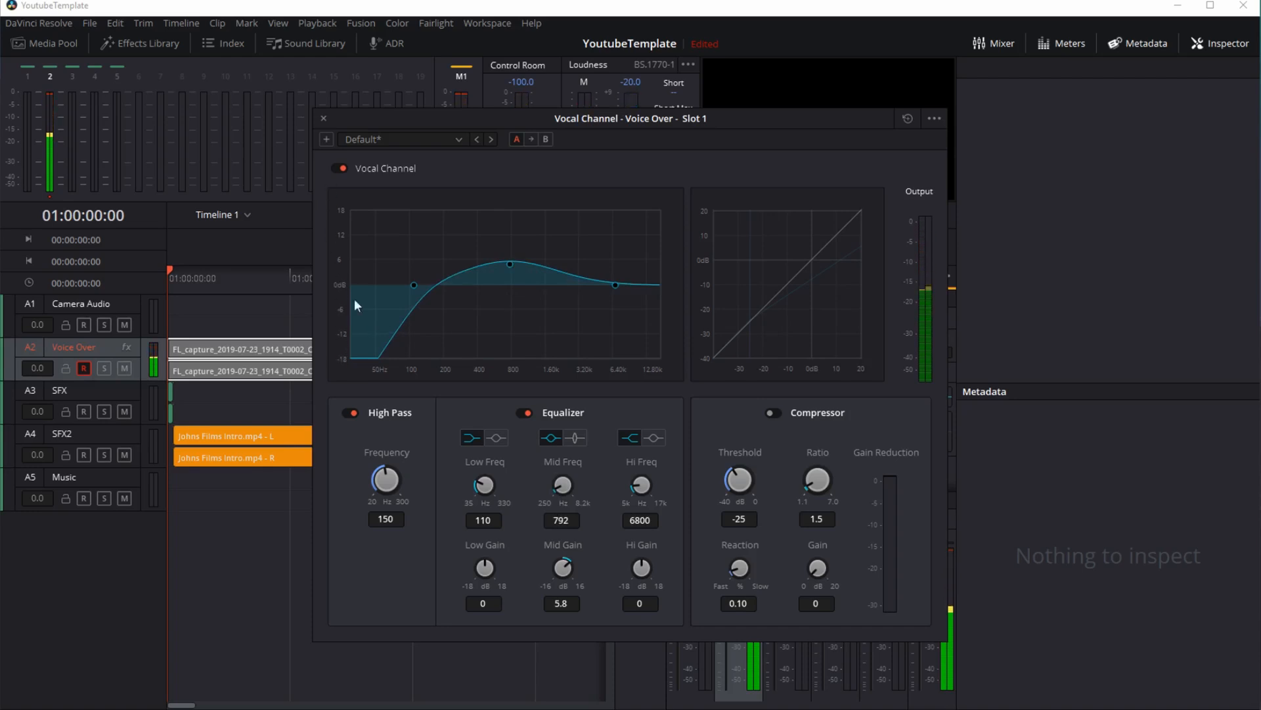
{"action": "mouse_move", "coordinate": [461, 361]}
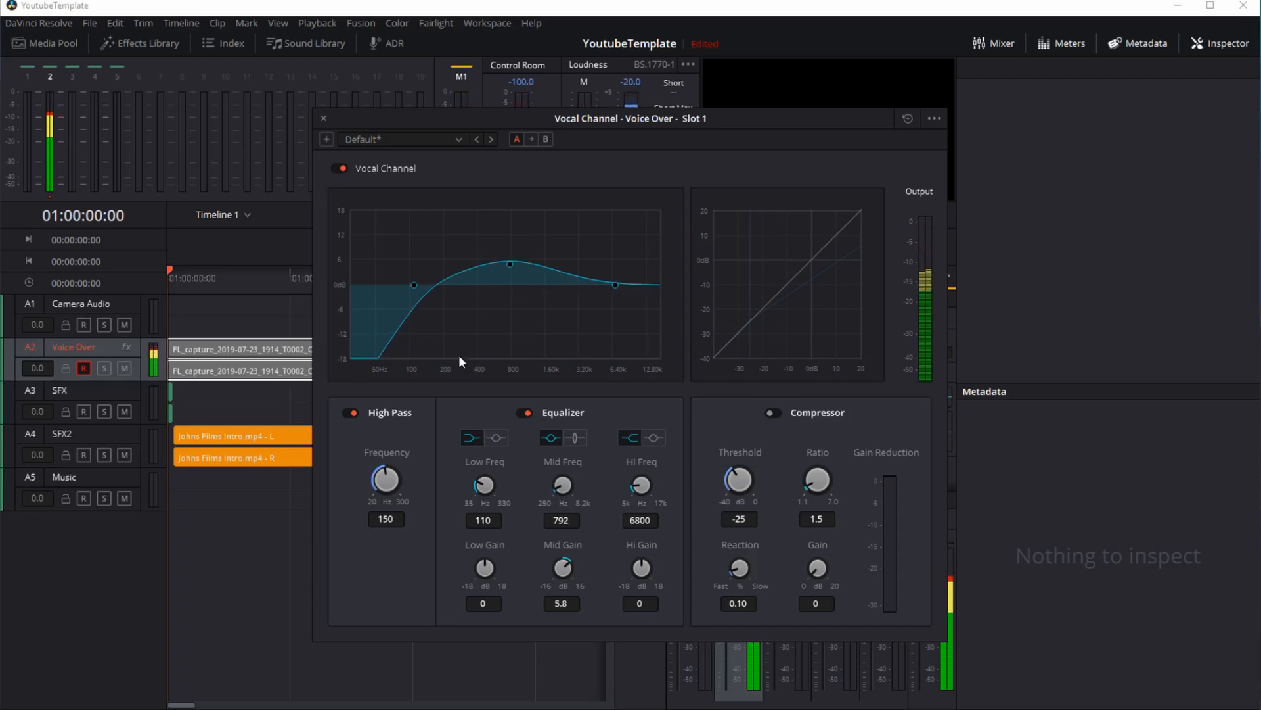
{"action": "mouse_move", "coordinate": [477, 371]}
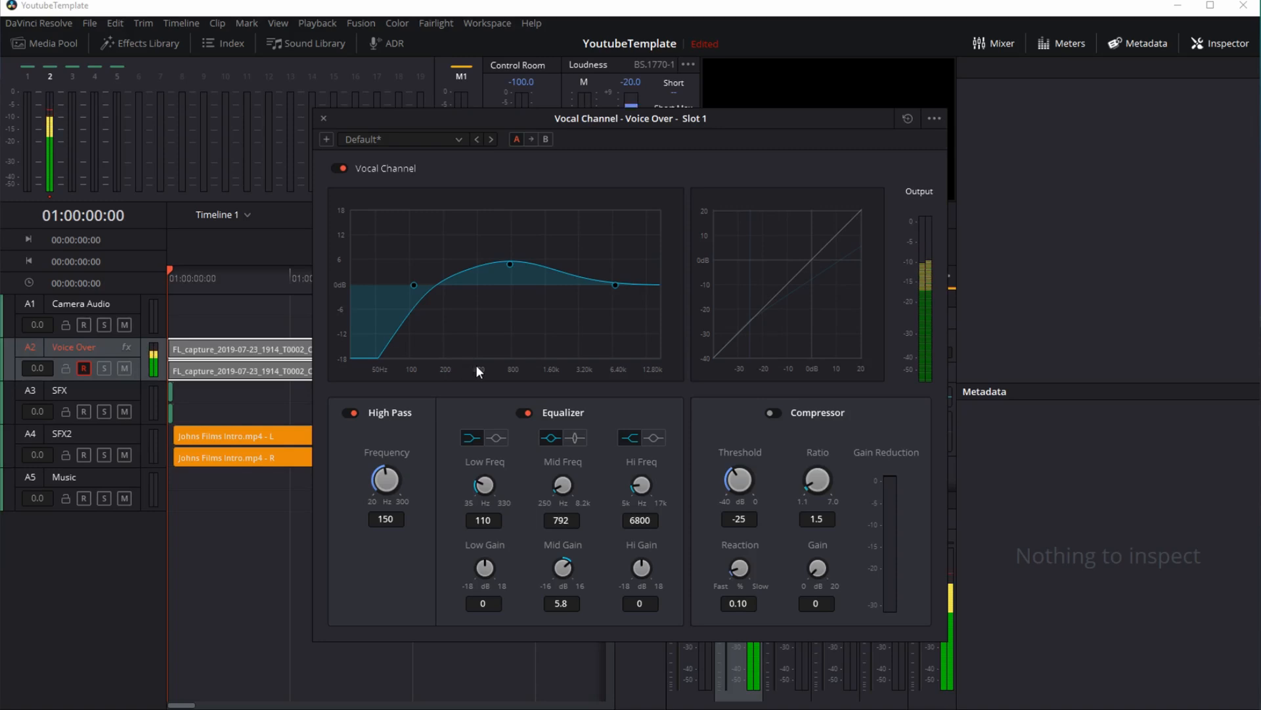
{"action": "mouse_move", "coordinate": [553, 373]}
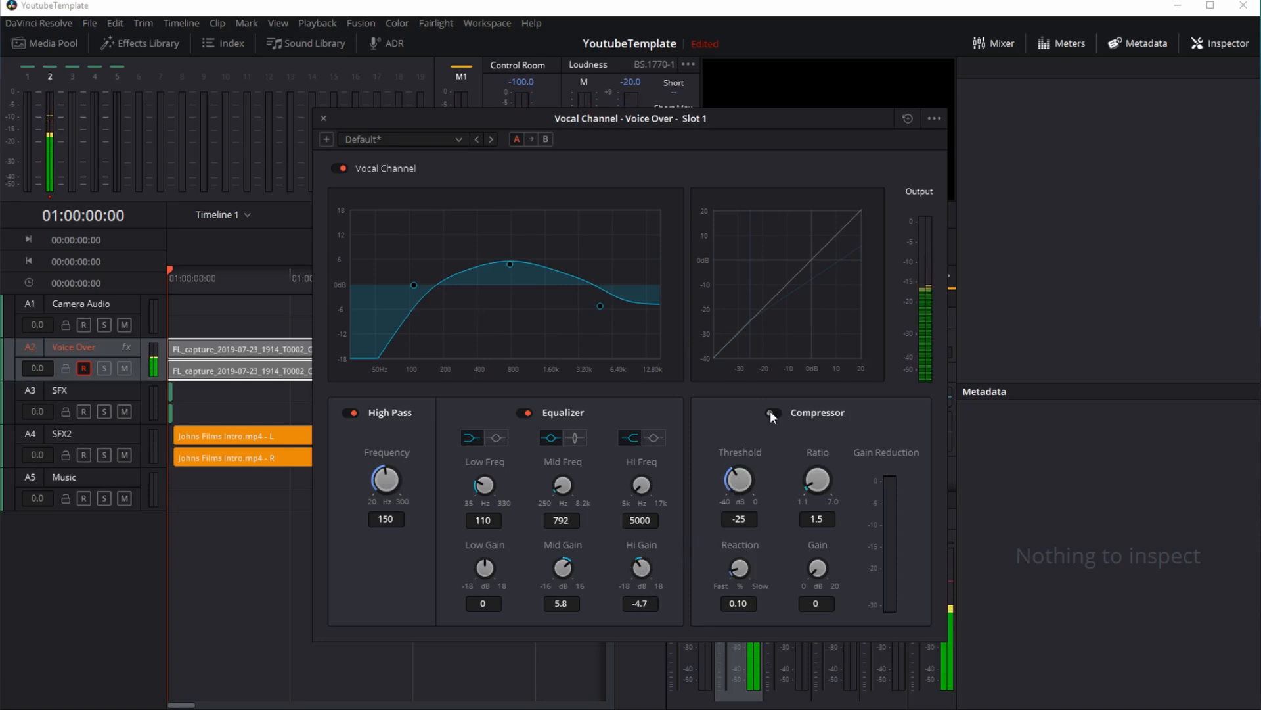
- Switch on the Vocal Channel compressor section
{"action": "left_click", "coordinate": [771, 413]}
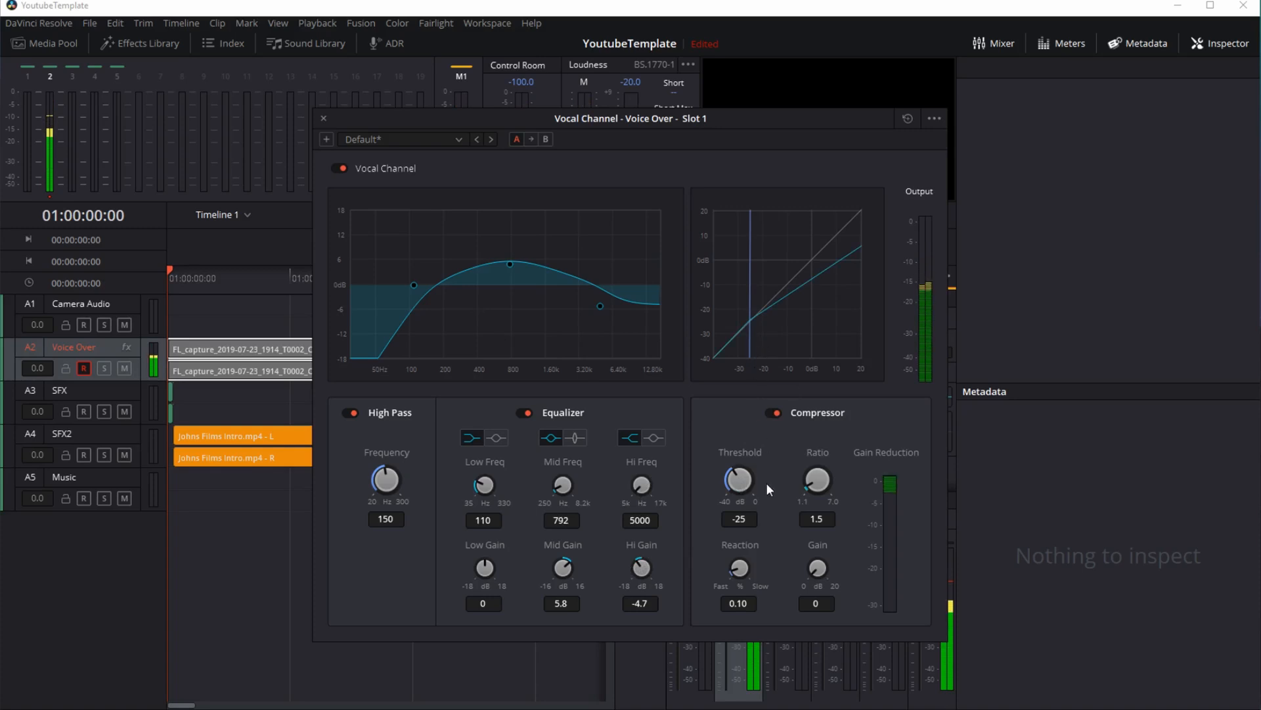
{"action": "mouse_move", "coordinate": [939, 237]}
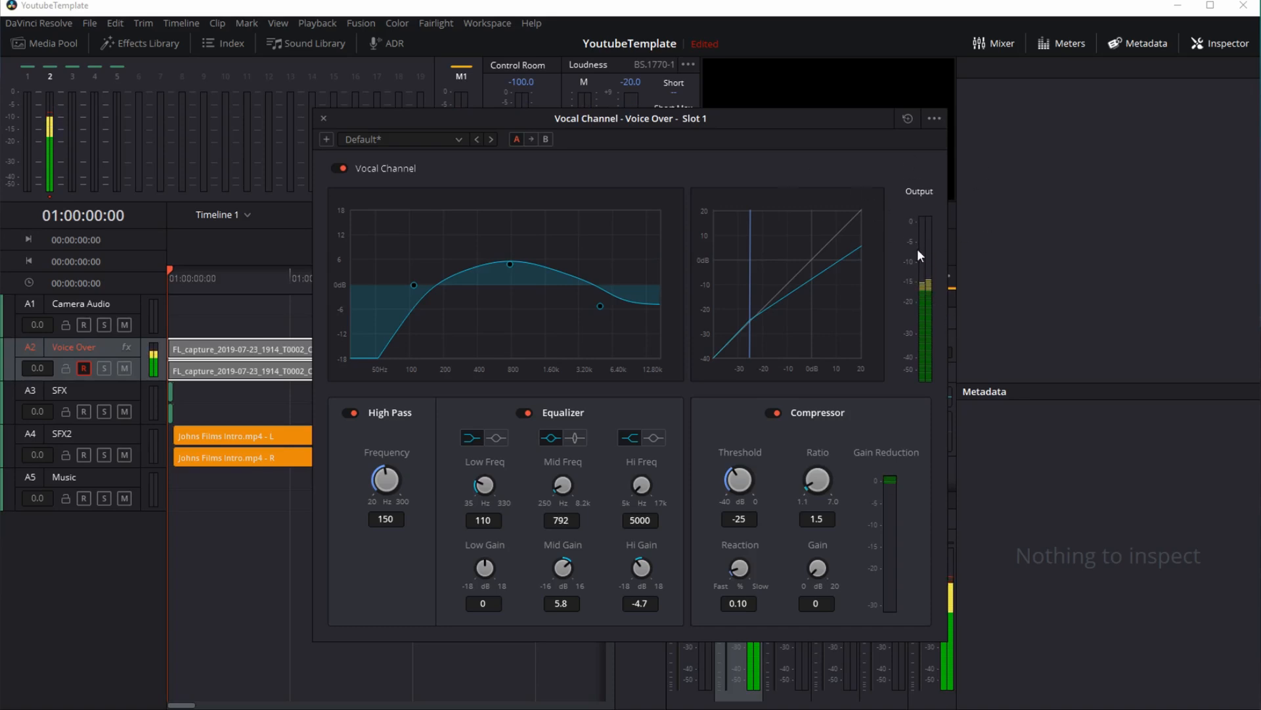
{"action": "mouse_move", "coordinate": [755, 363]}
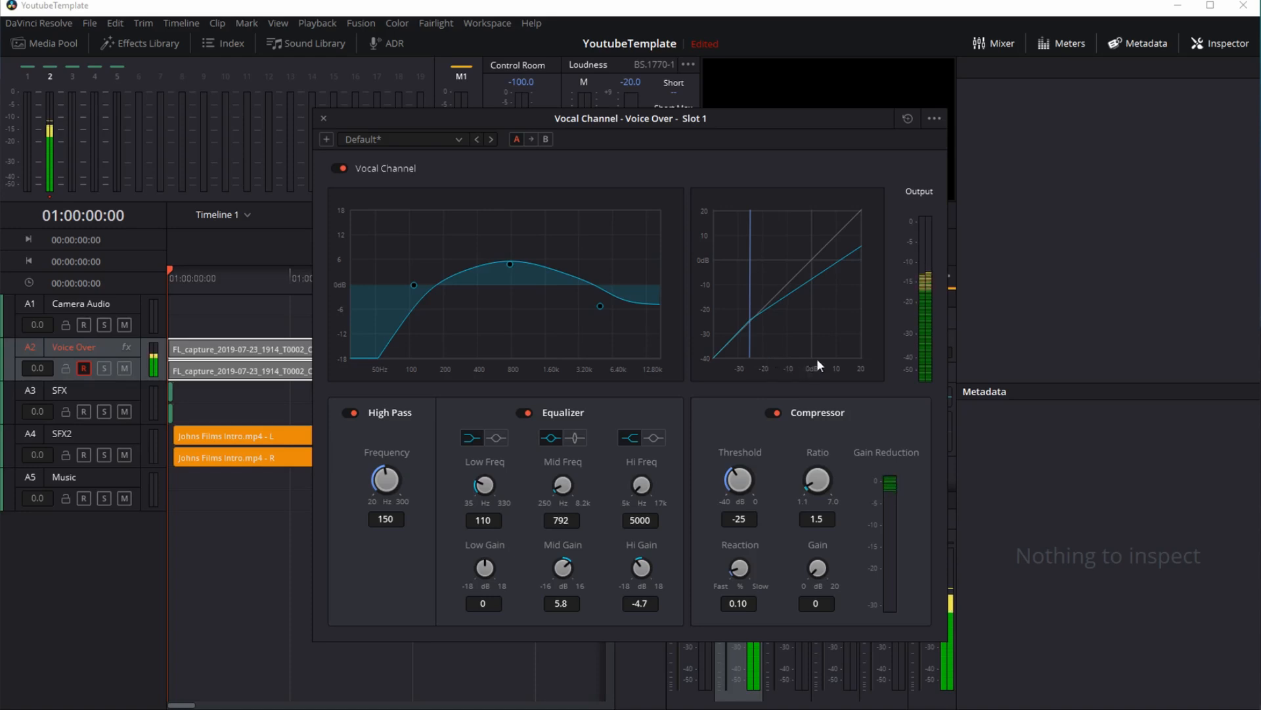
{"action": "mouse_move", "coordinate": [845, 255]}
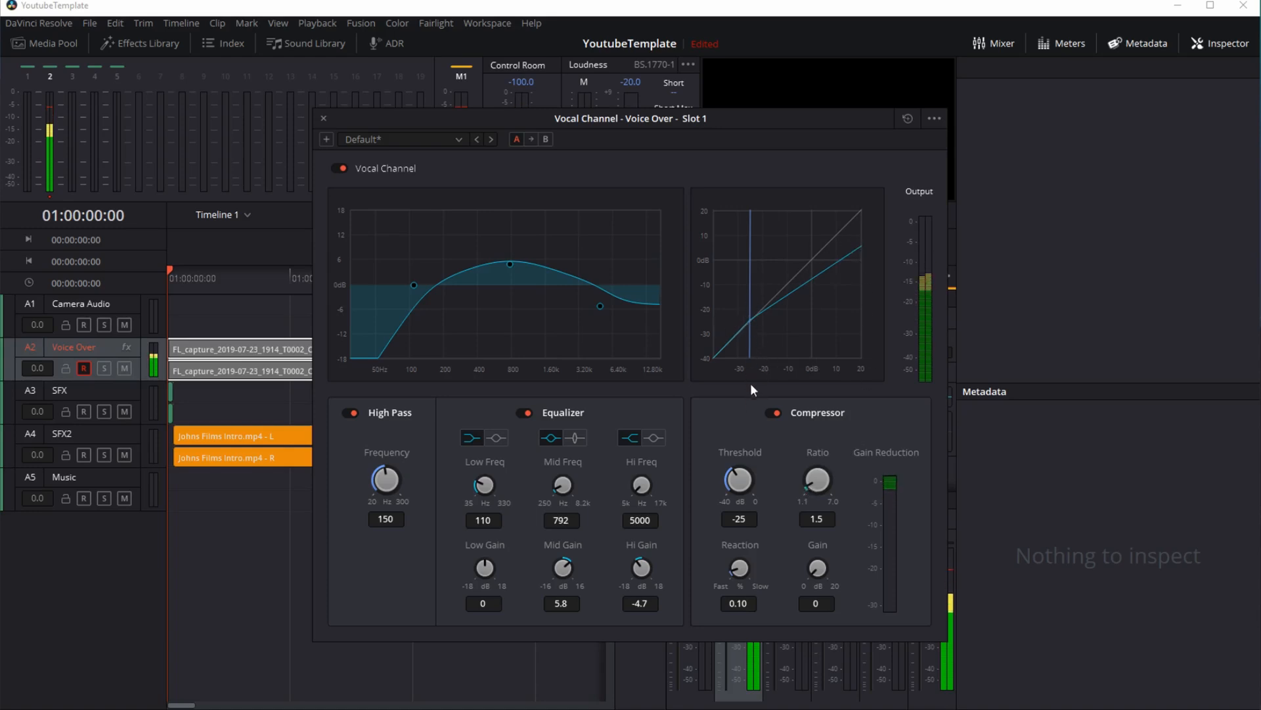
{"action": "mouse_move", "coordinate": [751, 365]}
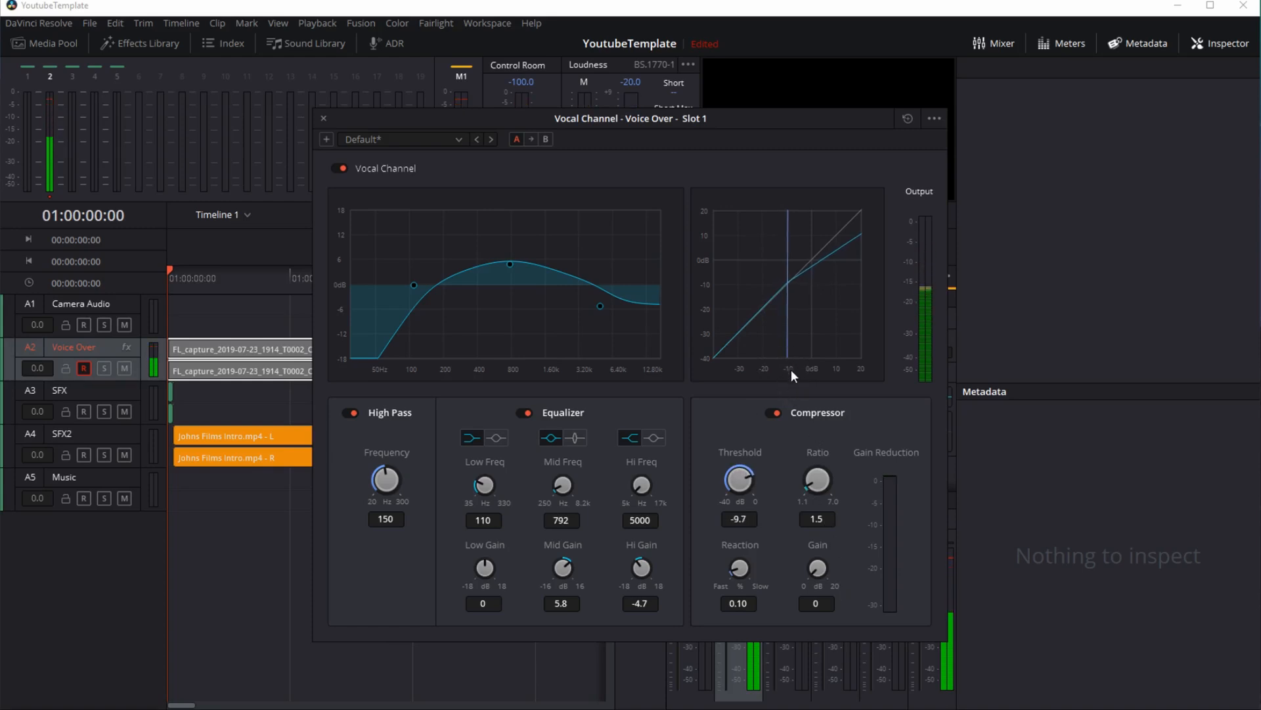
{"action": "mouse_move", "coordinate": [804, 487]}
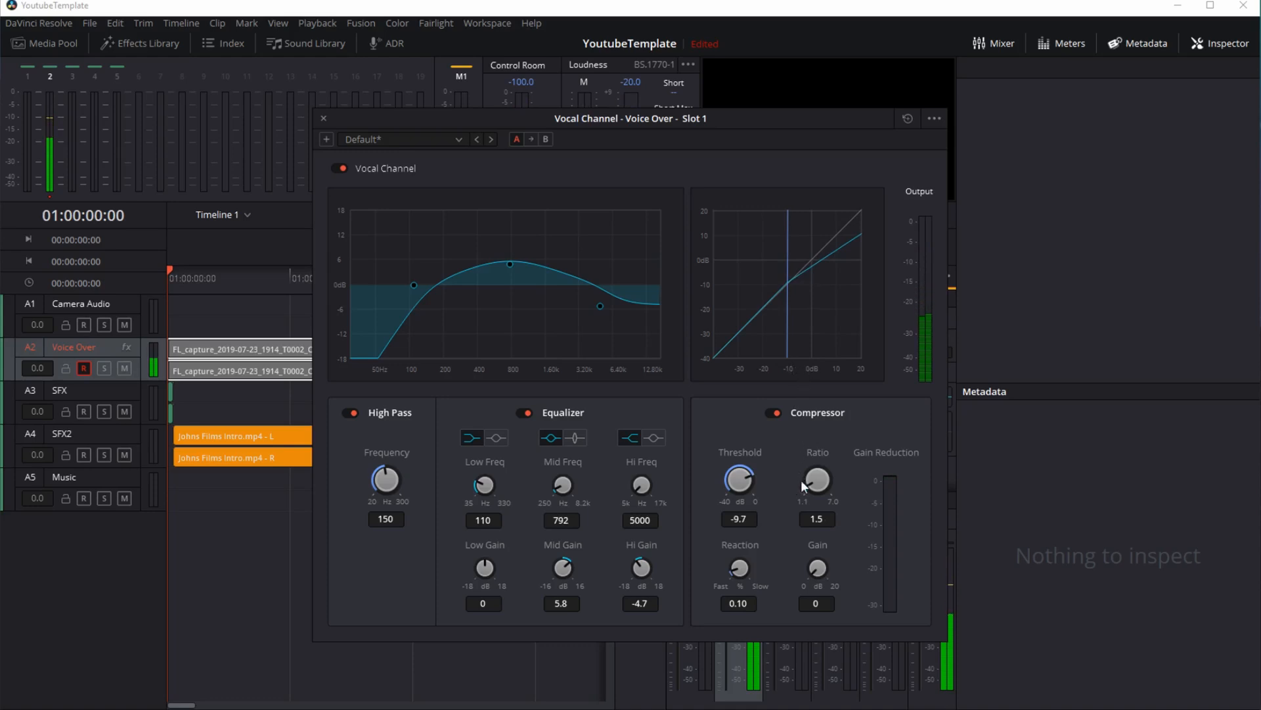
{"action": "mouse_move", "coordinate": [819, 398]}
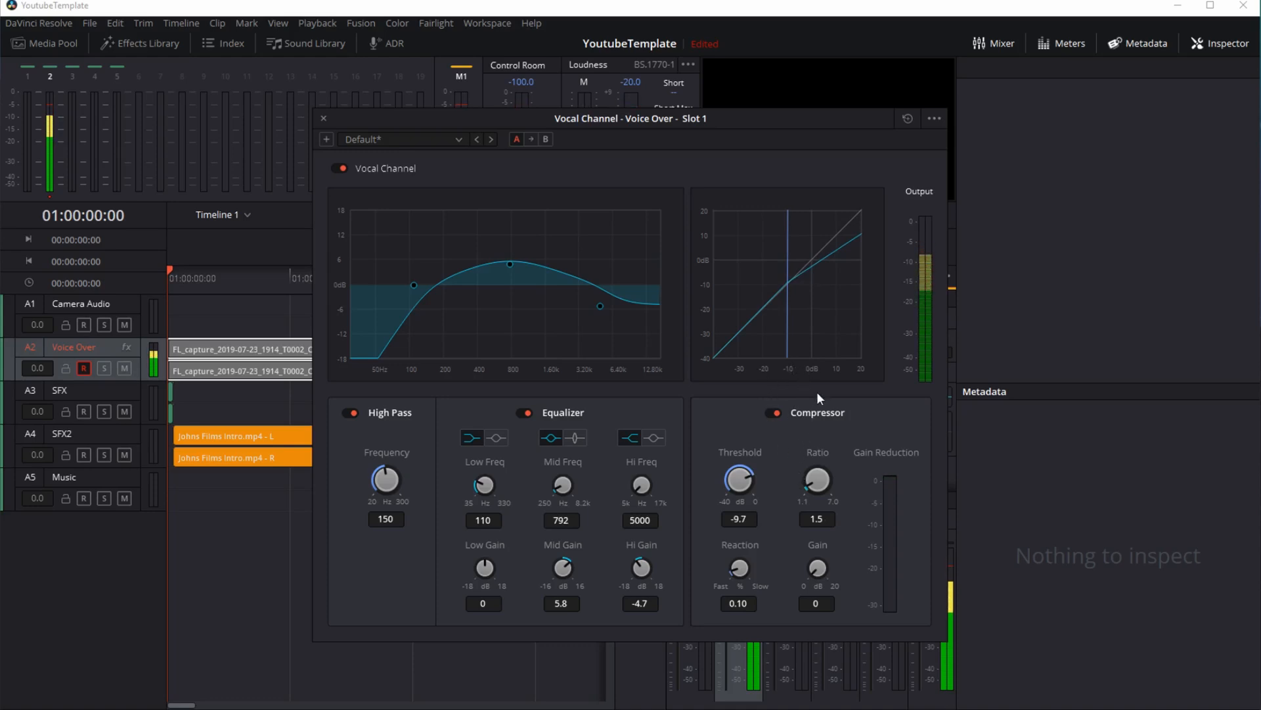
{"action": "mouse_move", "coordinate": [814, 481]}
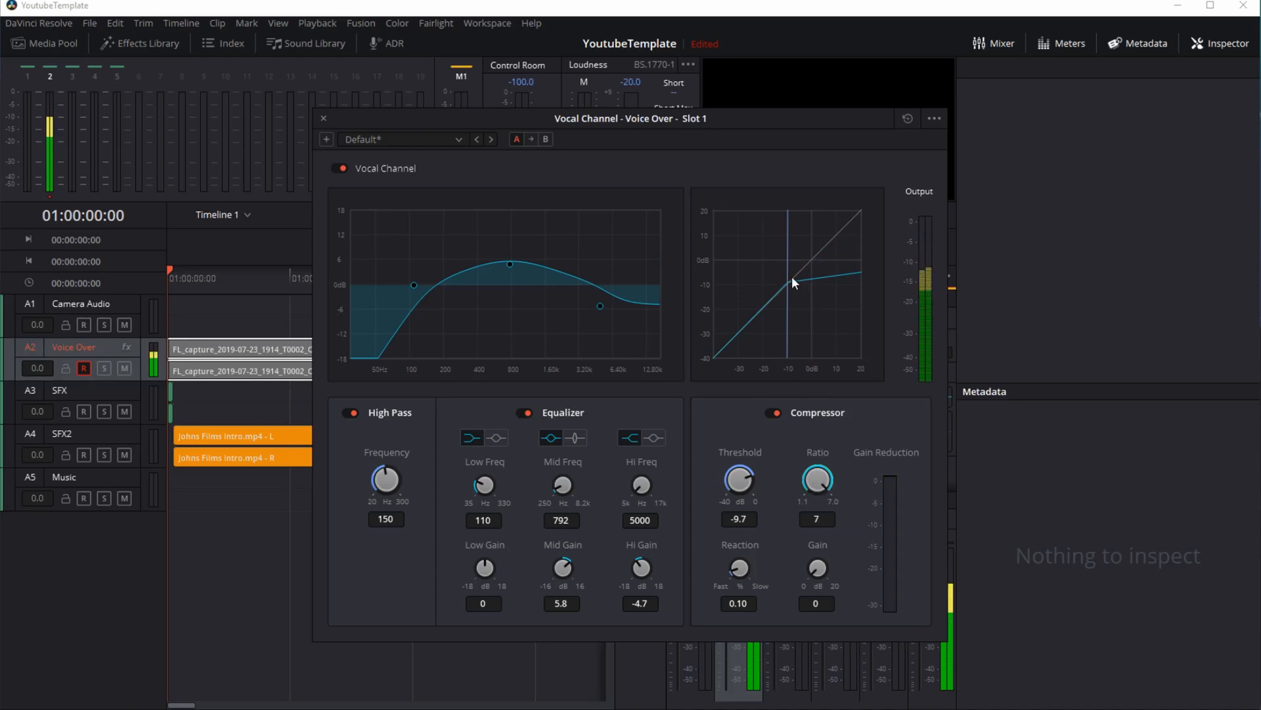
{"action": "mouse_move", "coordinate": [829, 258]}
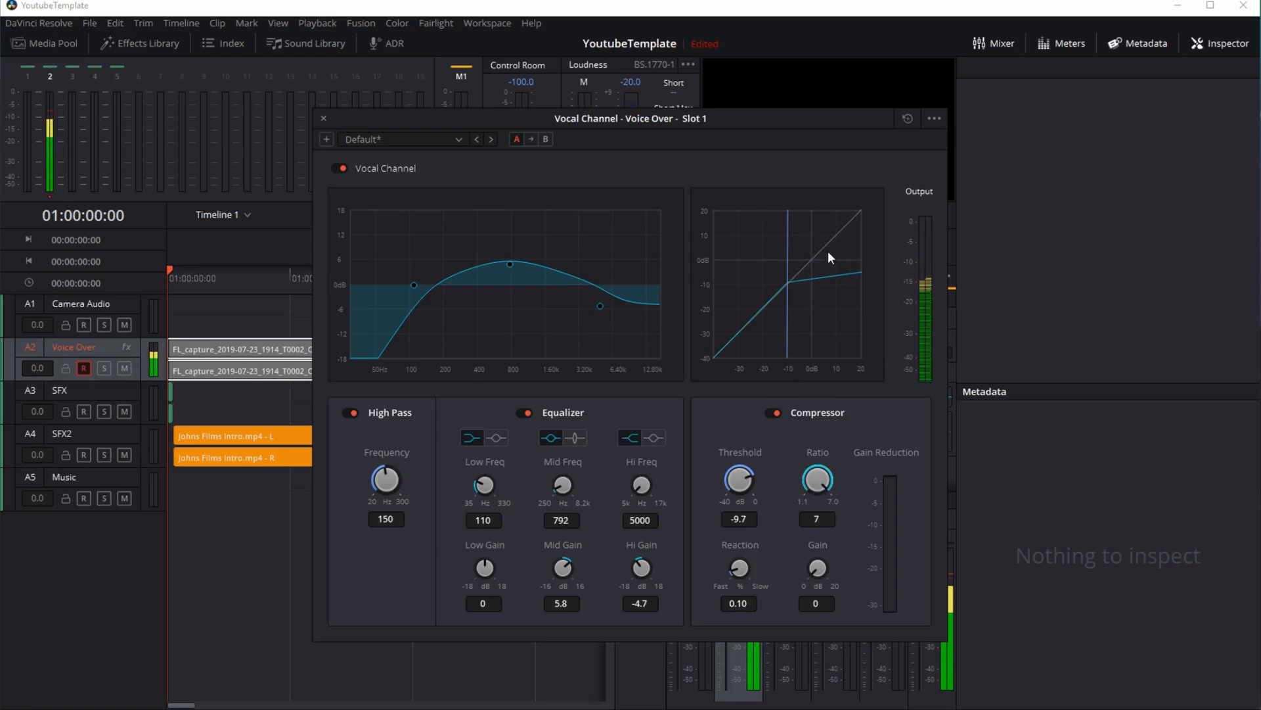
{"action": "mouse_move", "coordinate": [867, 215]}
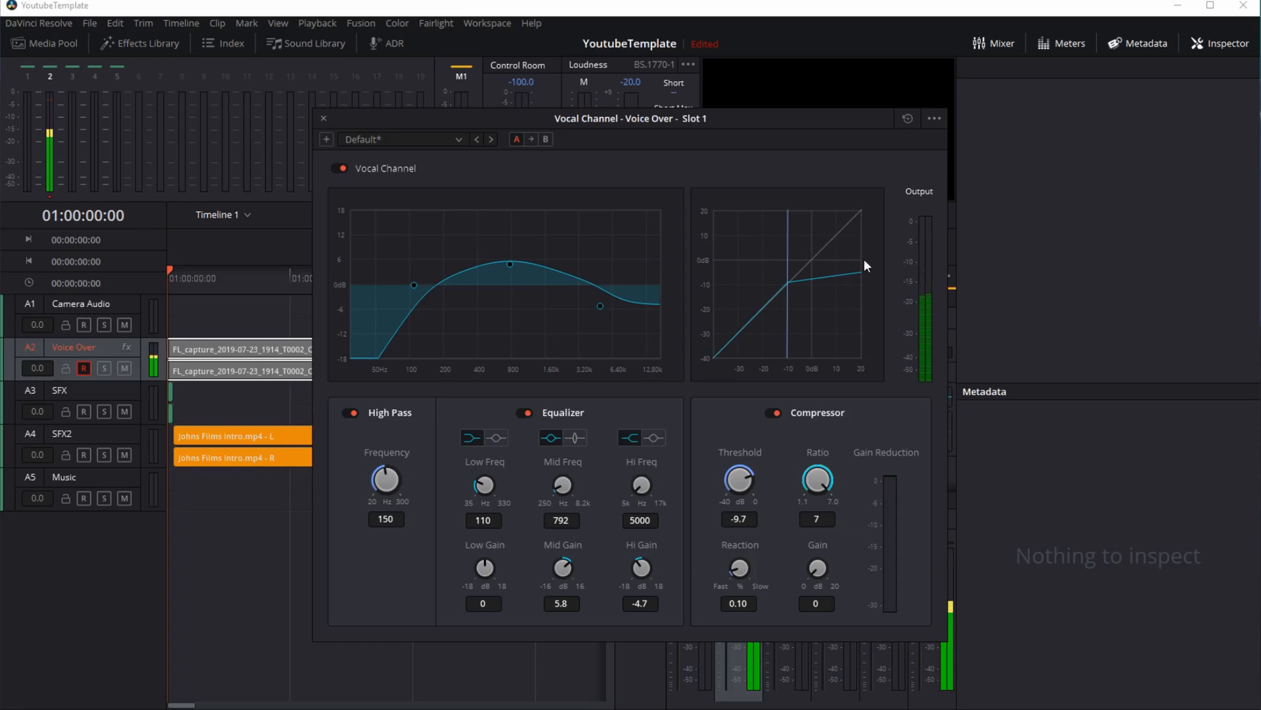
{"action": "mouse_move", "coordinate": [866, 277]}
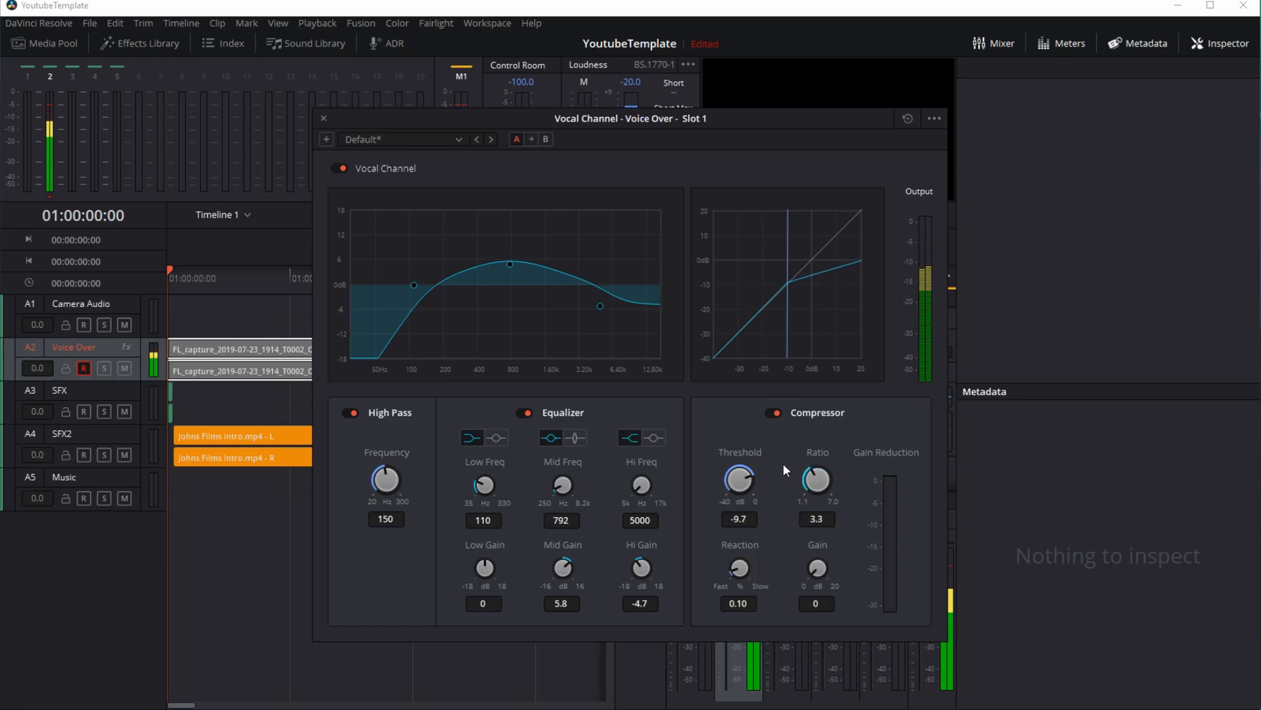
{"action": "mouse_move", "coordinate": [791, 291]}
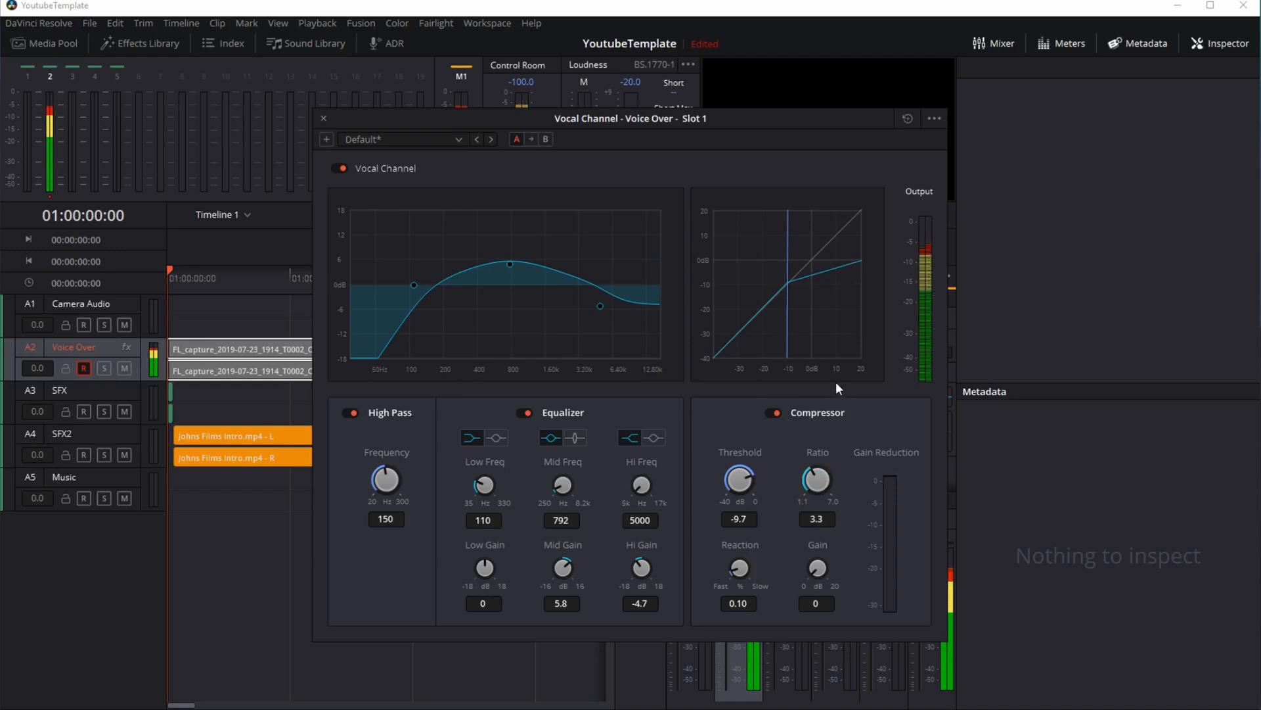
{"action": "mouse_move", "coordinate": [823, 426]}
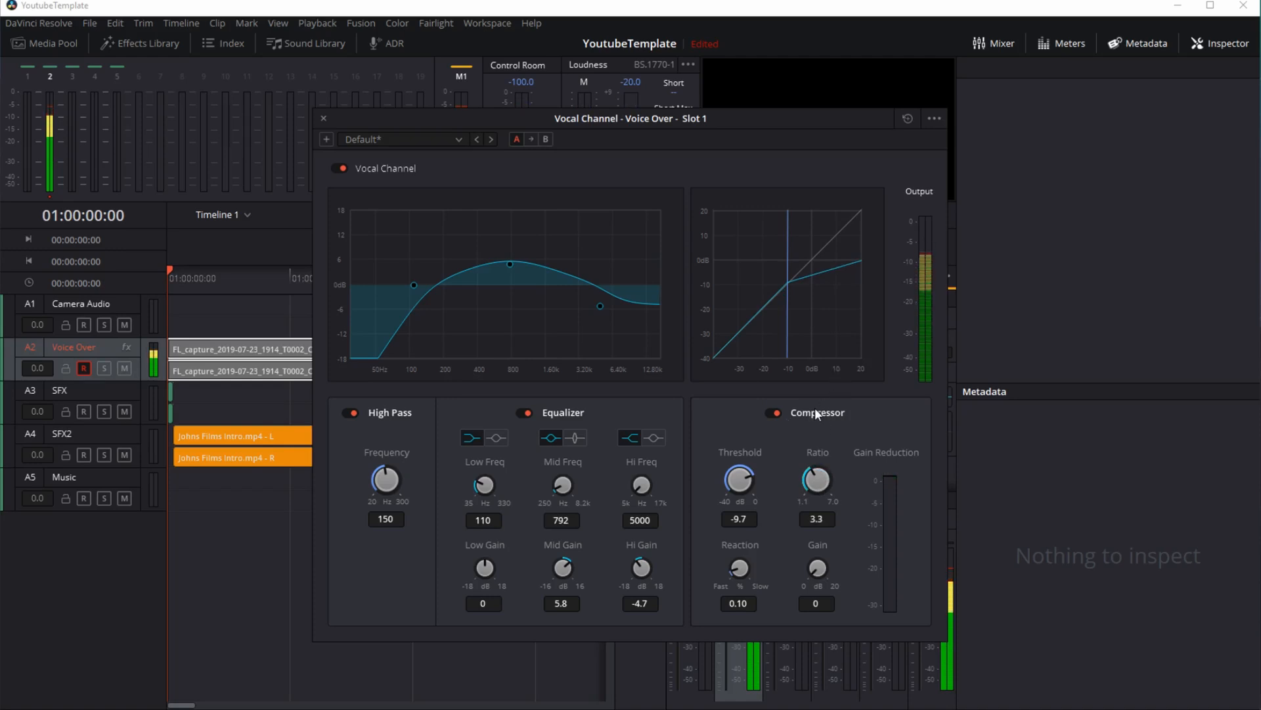
{"action": "mouse_move", "coordinate": [817, 370]}
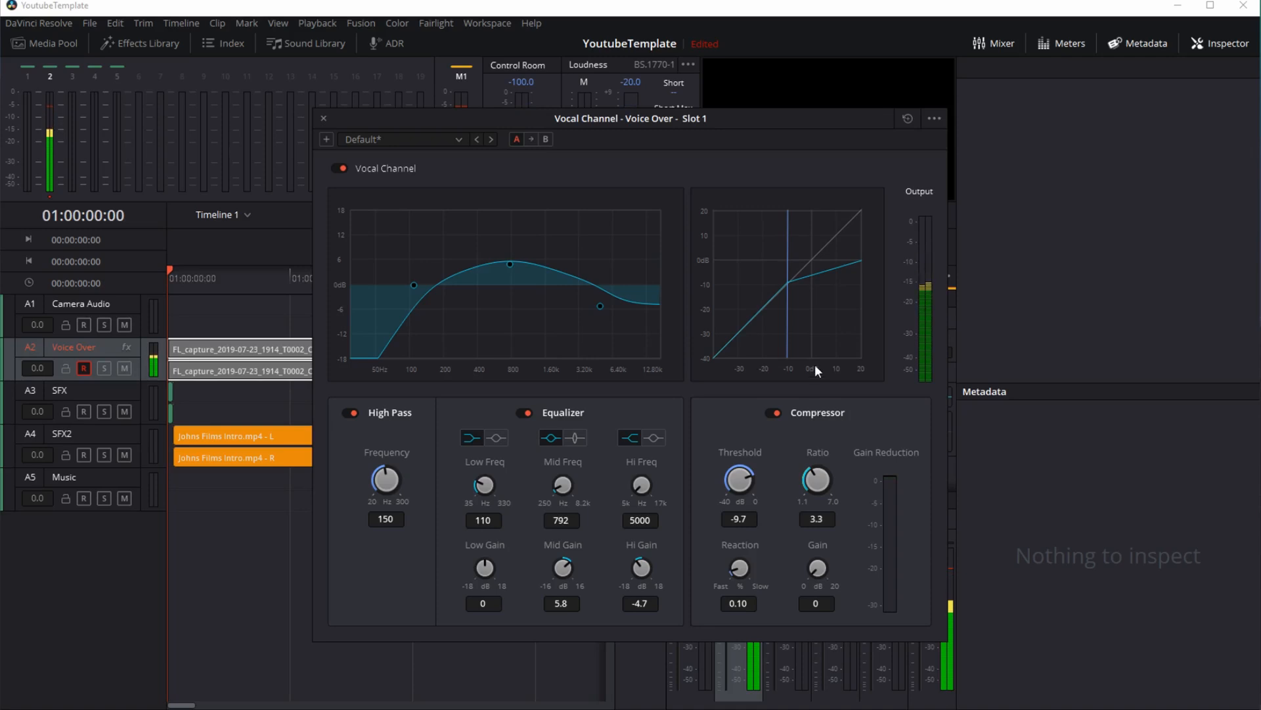
{"action": "mouse_move", "coordinate": [855, 410]}
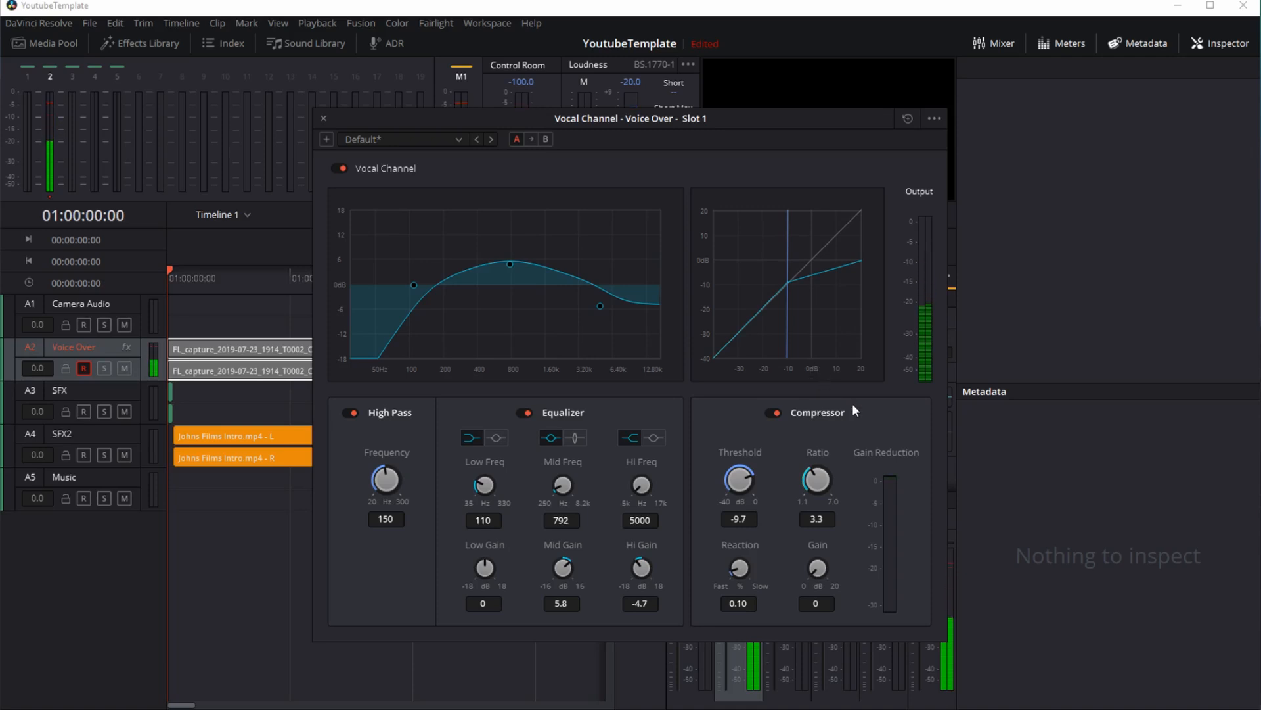
- Close Vocal Channel, play back the Voice Over track, and select the voiceover clip
{"action": "left_click", "coordinate": [323, 119]}
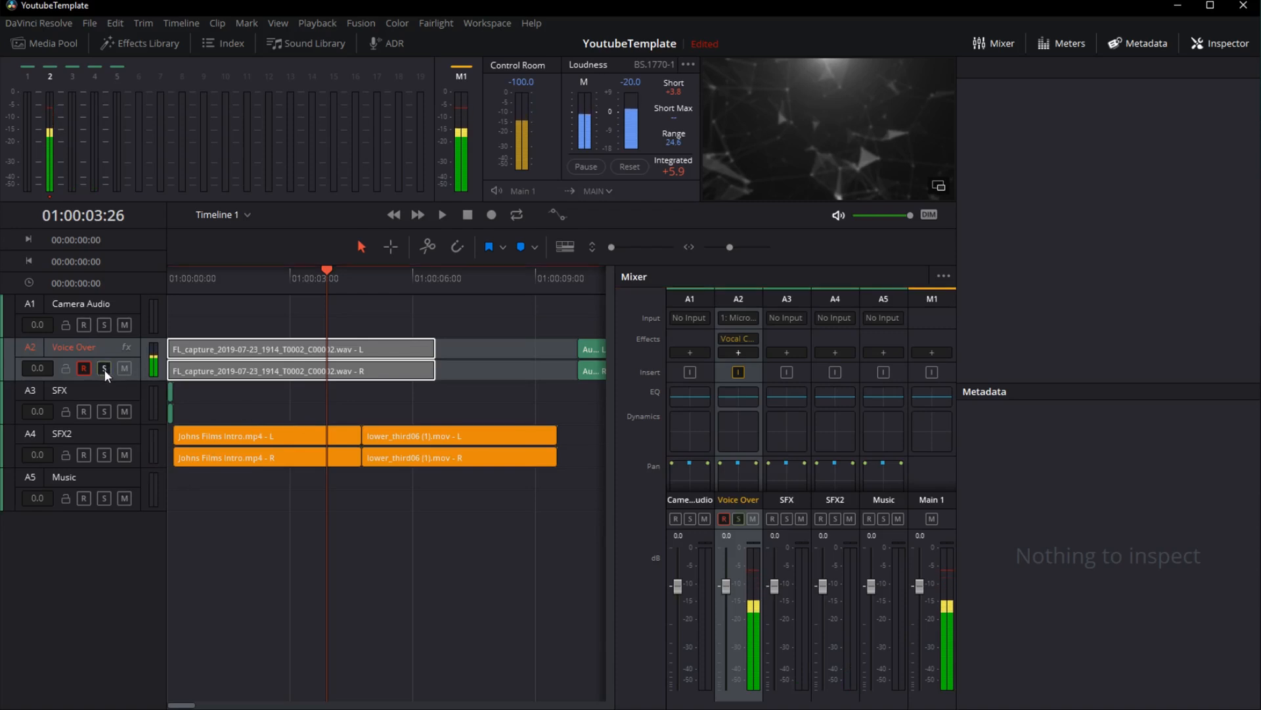
{"action": "left_click", "coordinate": [103, 370]}
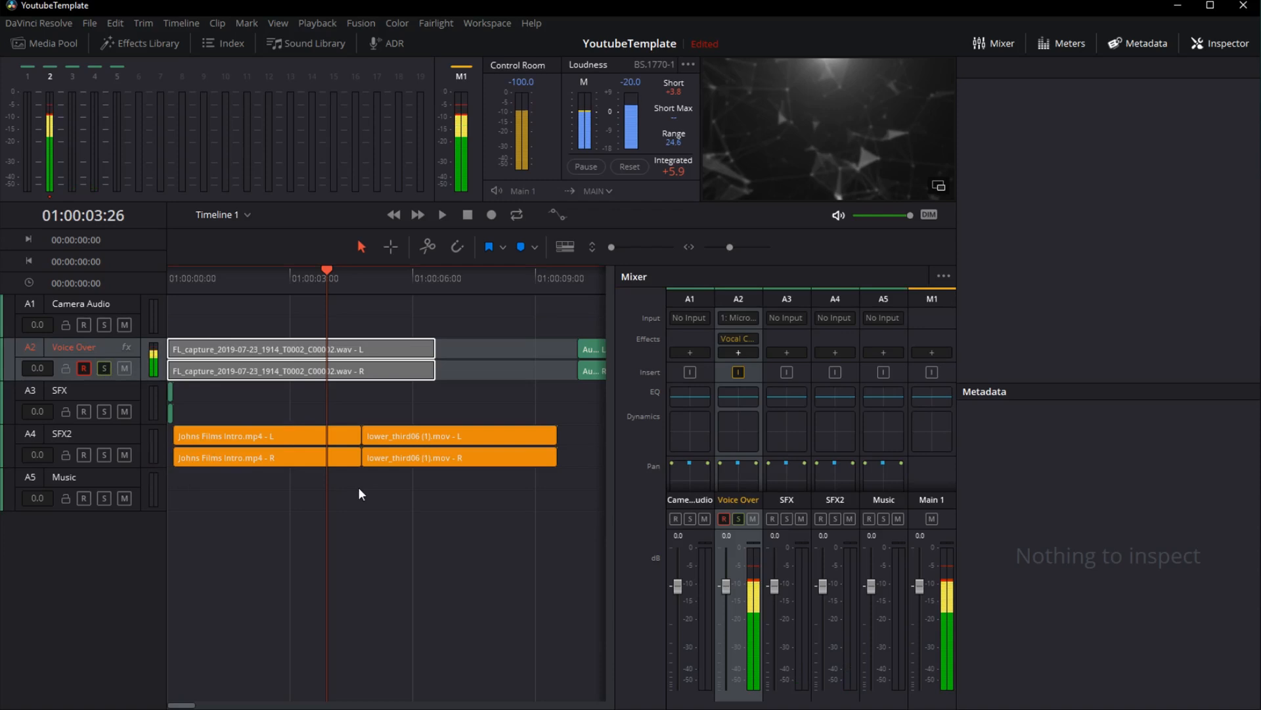
{"action": "left_click", "coordinate": [441, 215]}
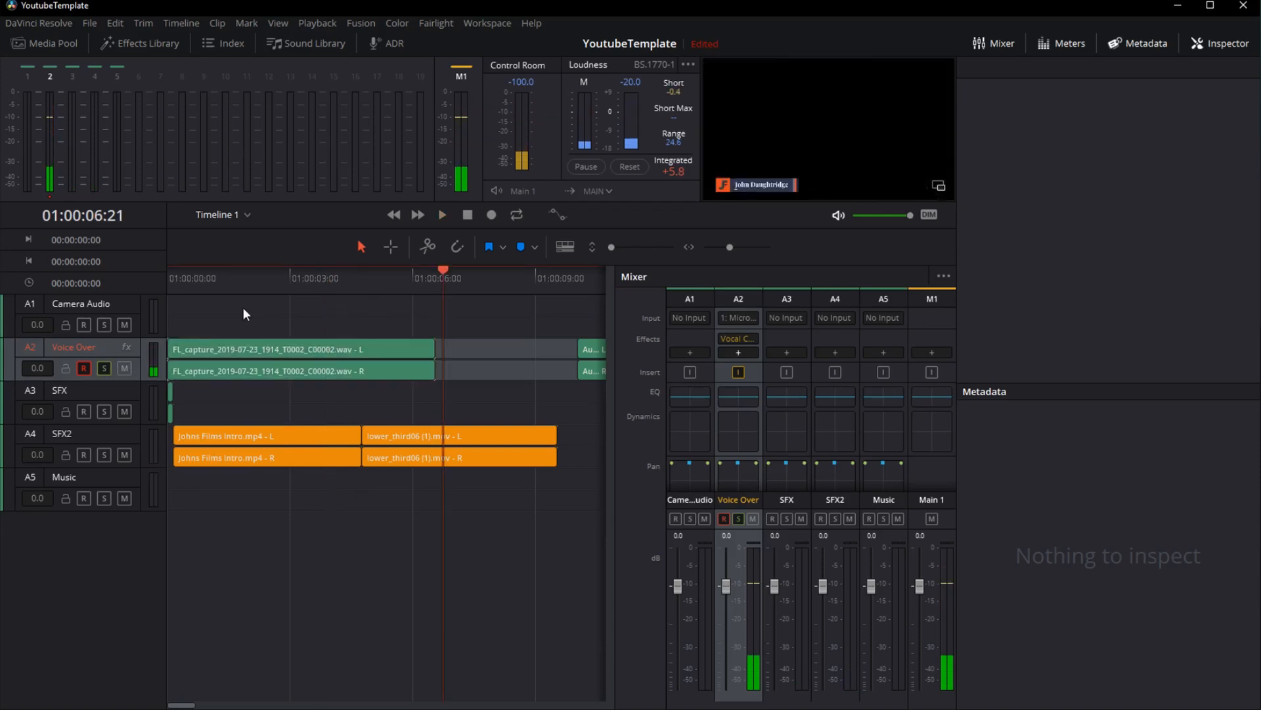
{"action": "left_click", "coordinate": [250, 270]}
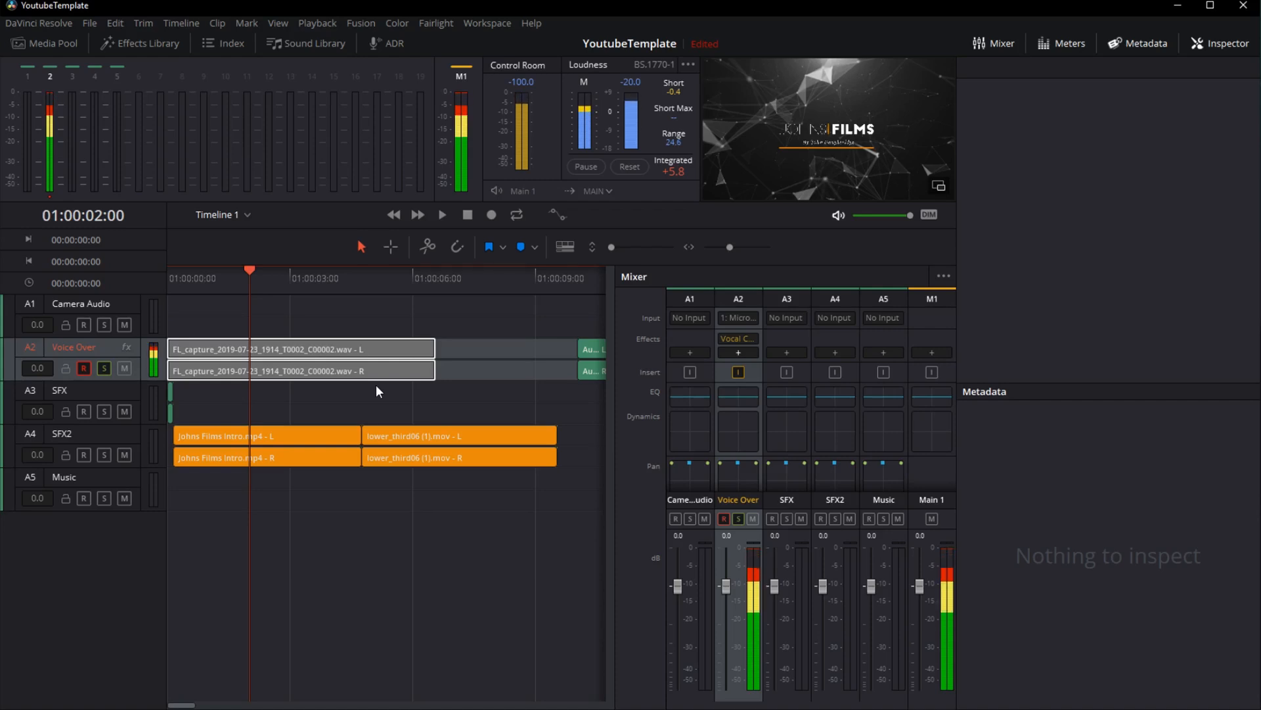
{"action": "mouse_move", "coordinate": [381, 427]}
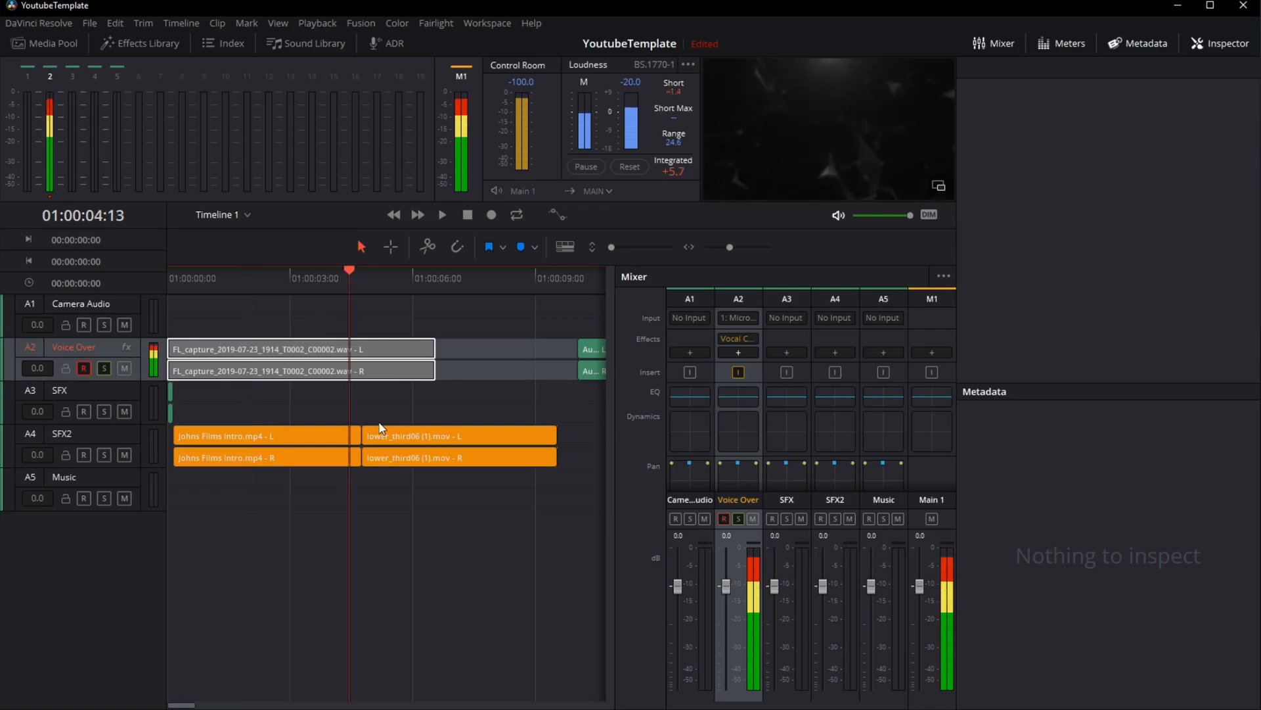
{"action": "left_click", "coordinate": [298, 358]}
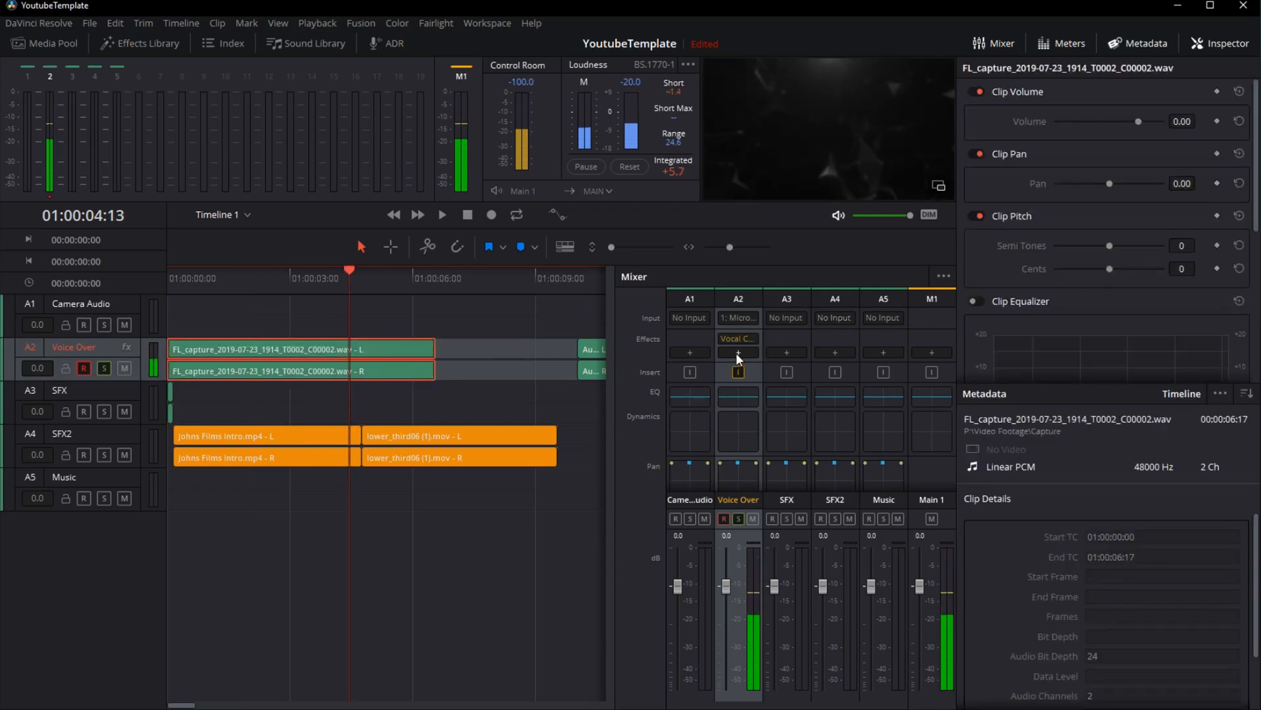
- Add FairlightFX Noise Reduction in the second A2 effects slot with Auto Speech Mode on
{"action": "left_click", "coordinate": [738, 352]}
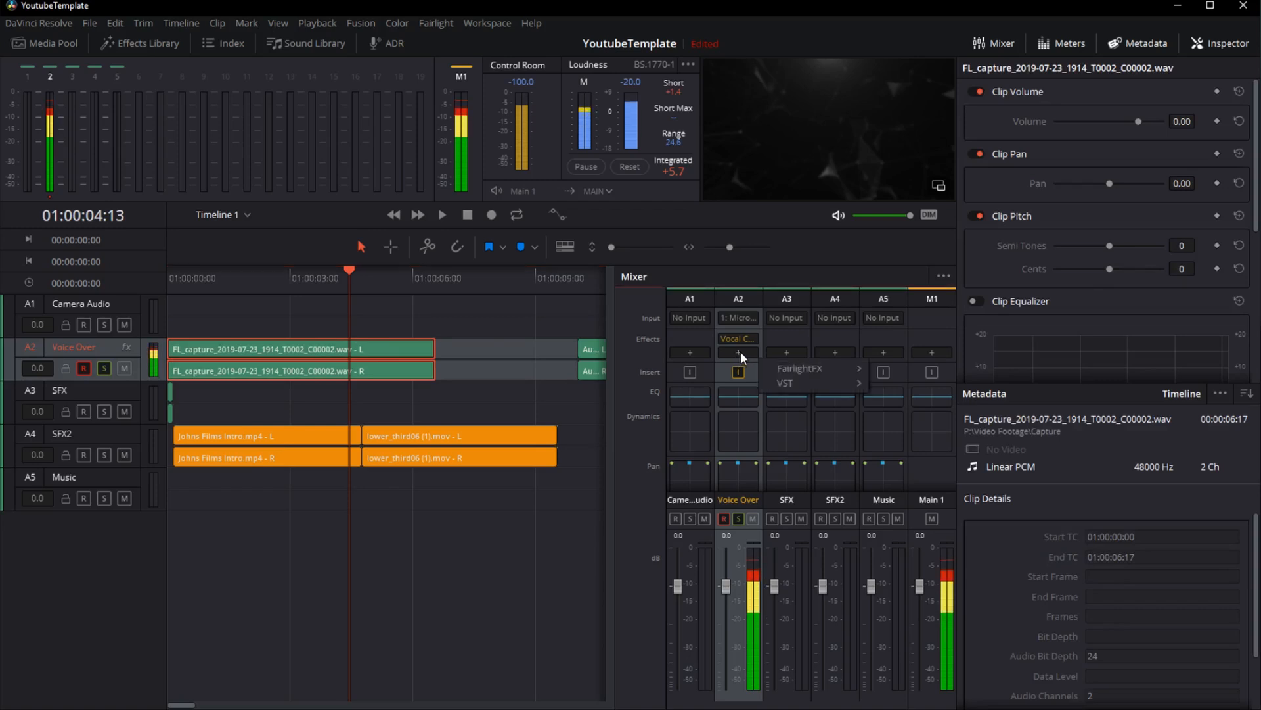
{"action": "left_click", "coordinate": [800, 368]}
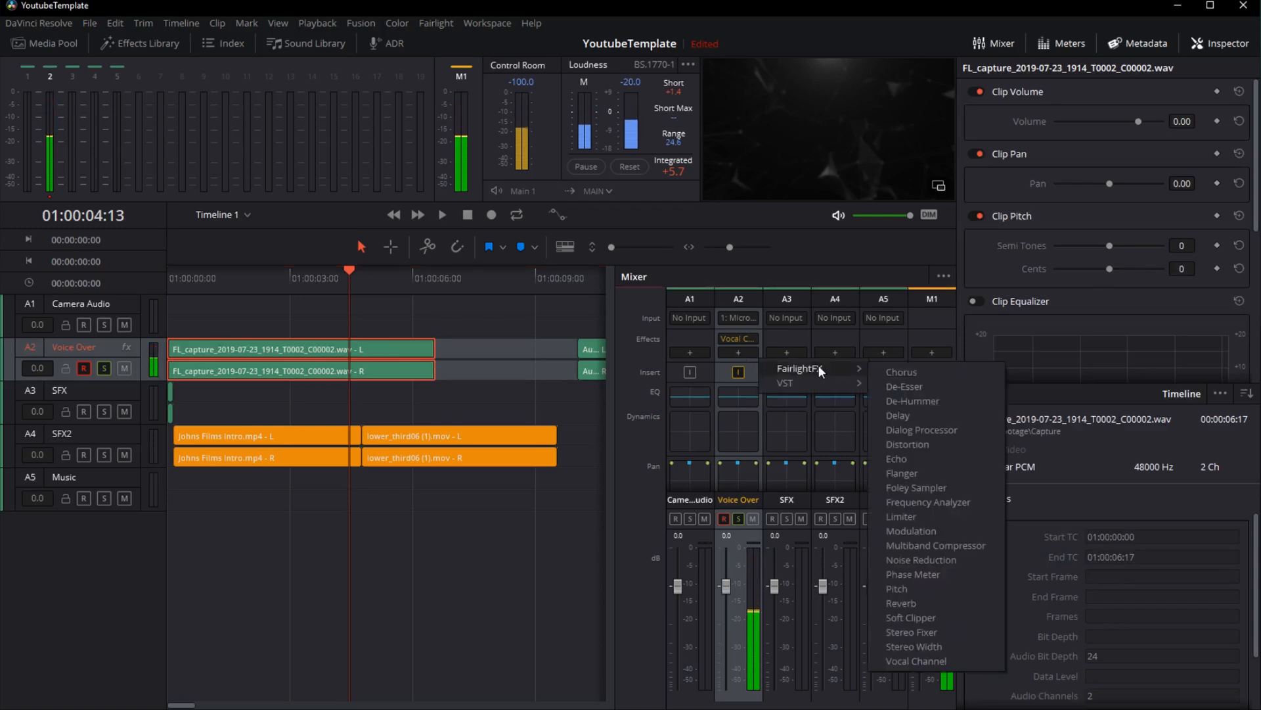
{"action": "mouse_move", "coordinate": [958, 467]}
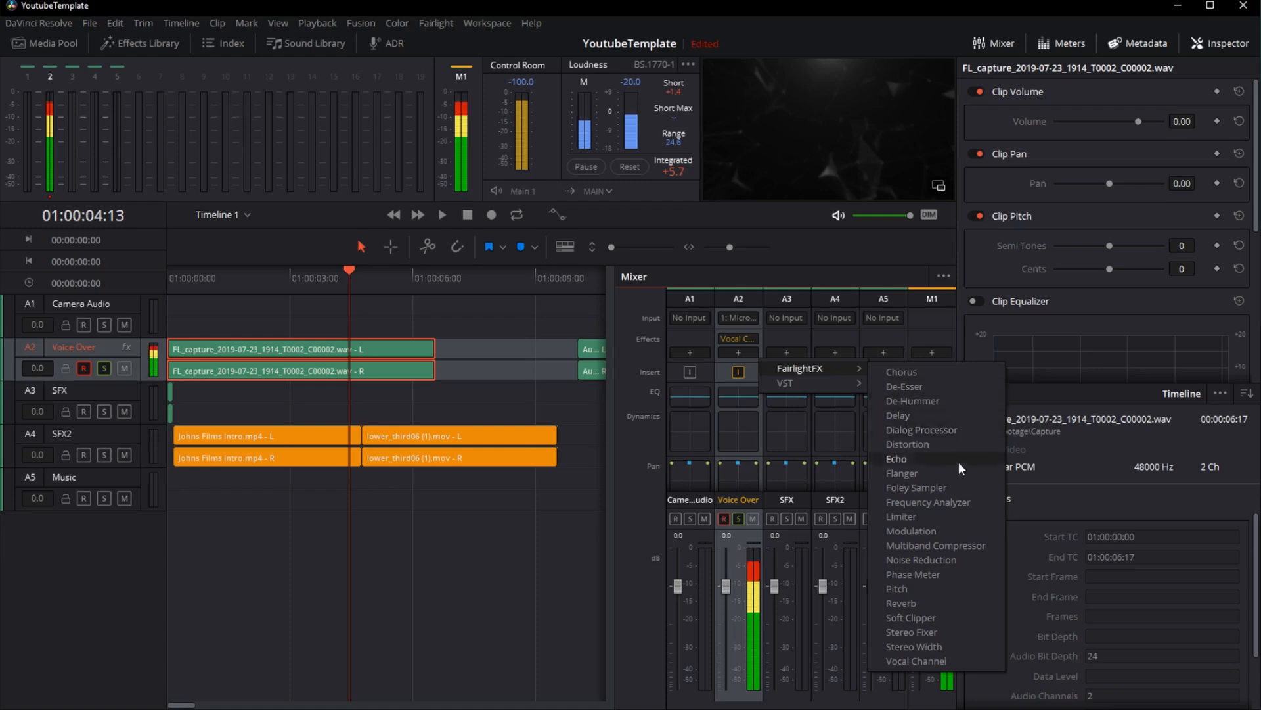
{"action": "left_click", "coordinate": [920, 564]}
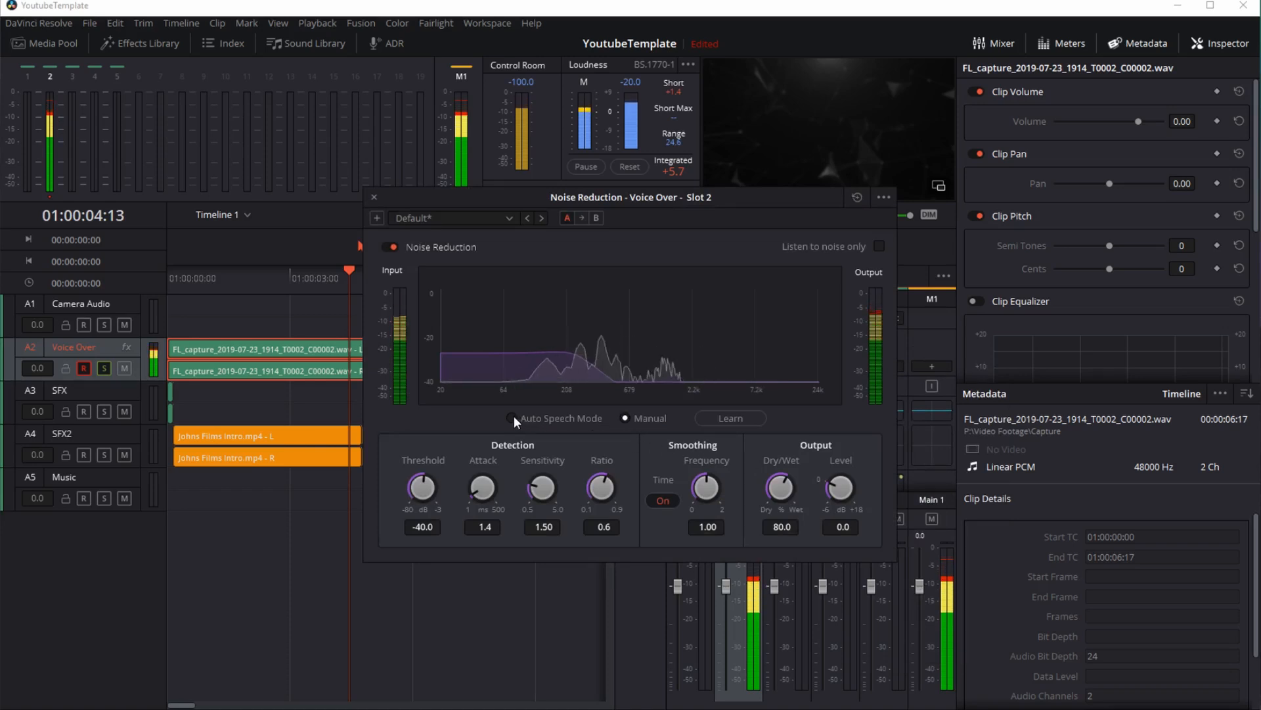
{"action": "left_click", "coordinate": [512, 418]}
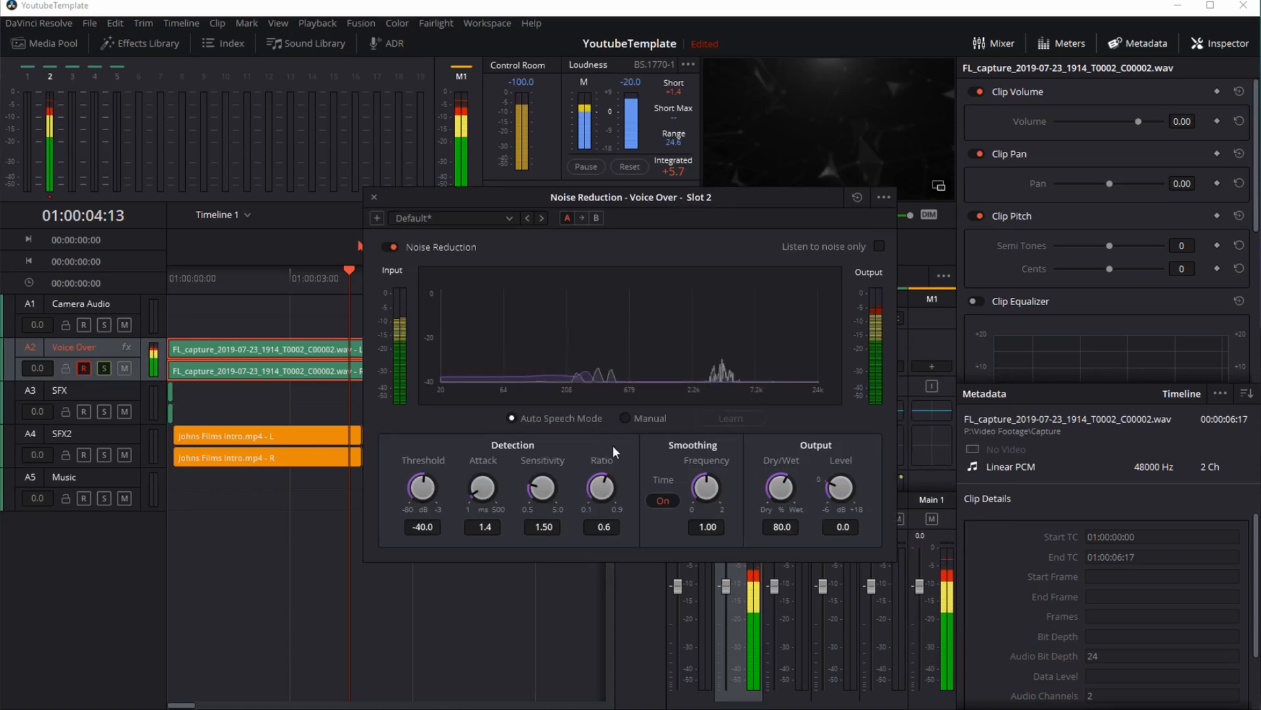